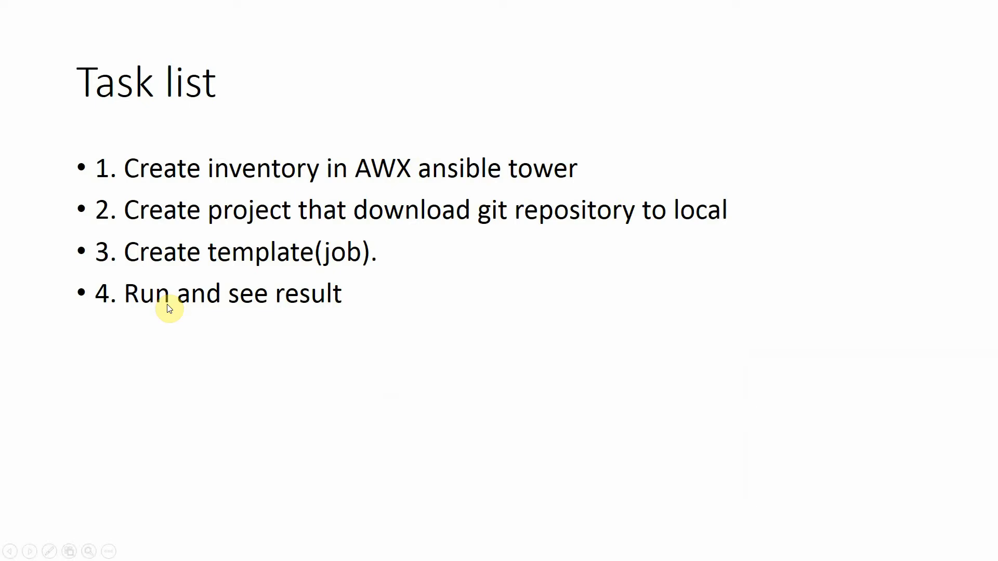
mouse_move(364, 266)
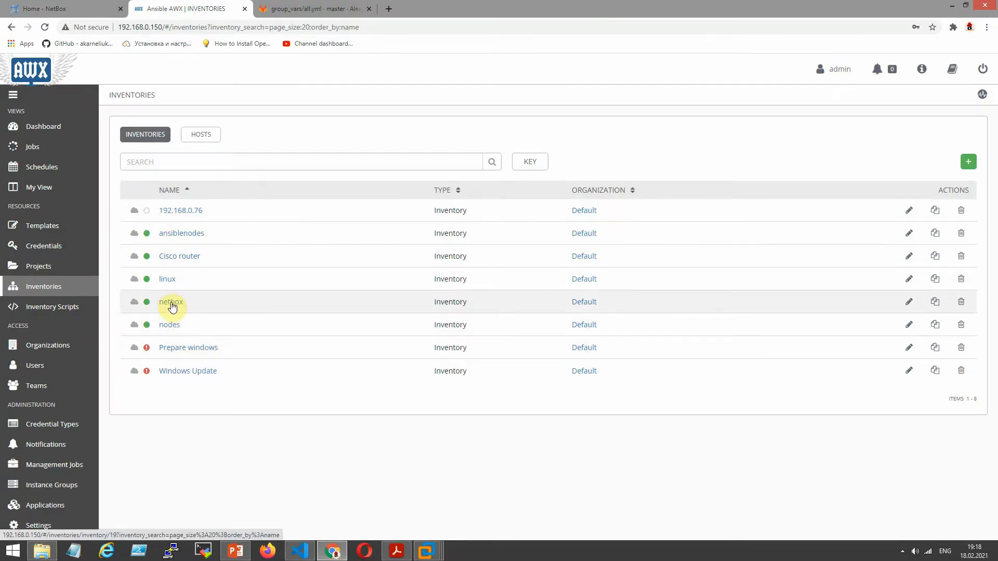
Open the netbox inventory and view its single host, localhost
click(171, 302)
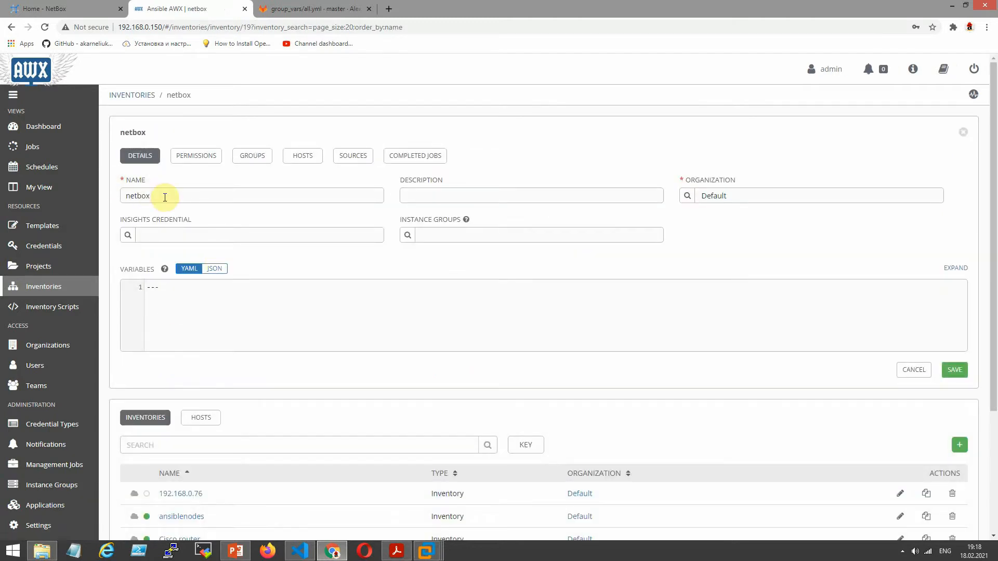
double_click(164, 195)
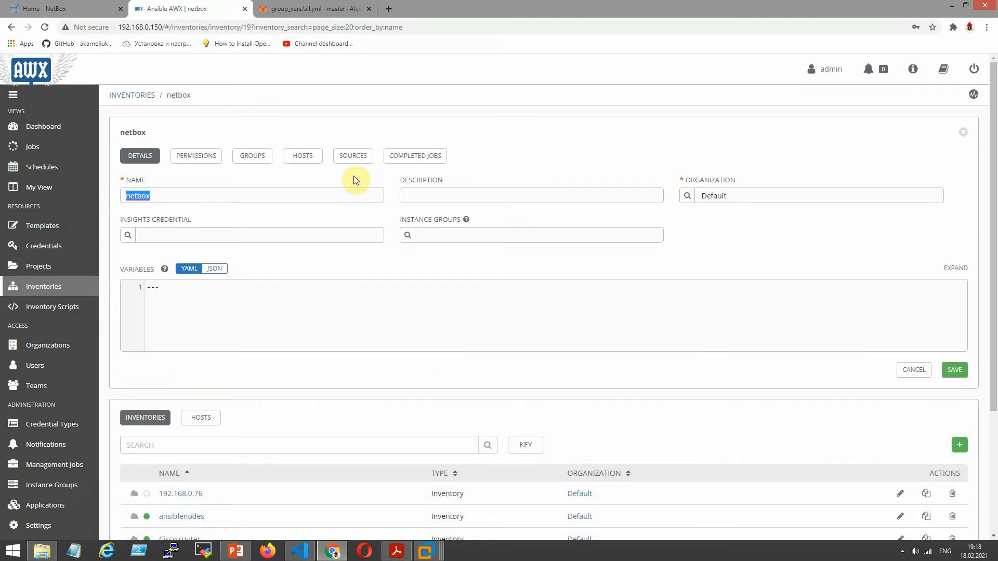
click(301, 155)
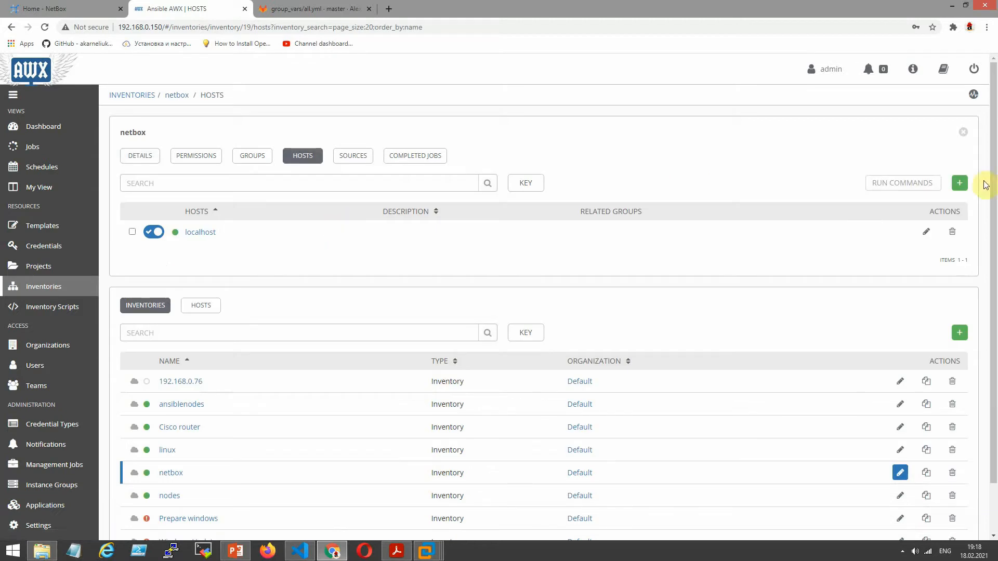
mouse_move(959, 185)
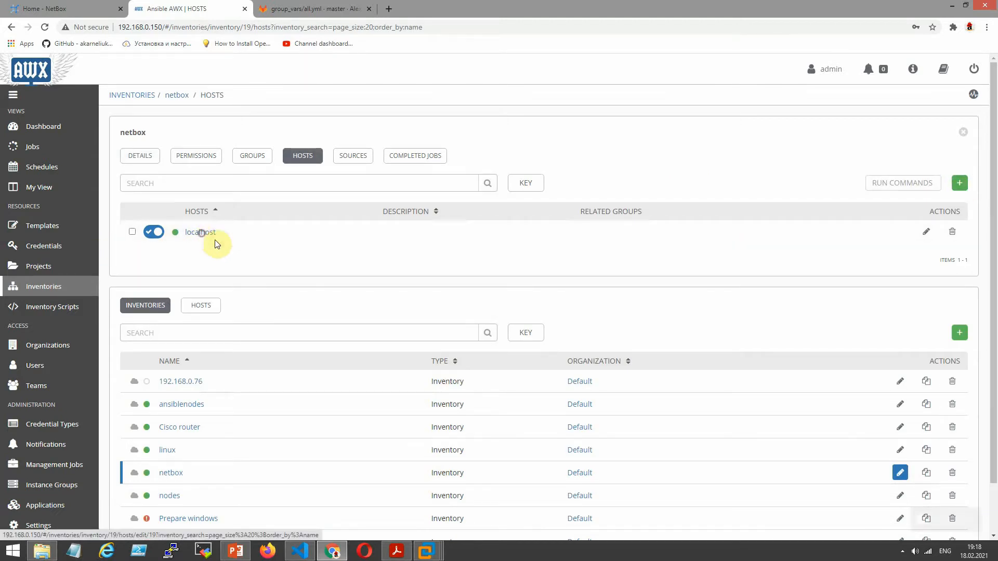
click(200, 232)
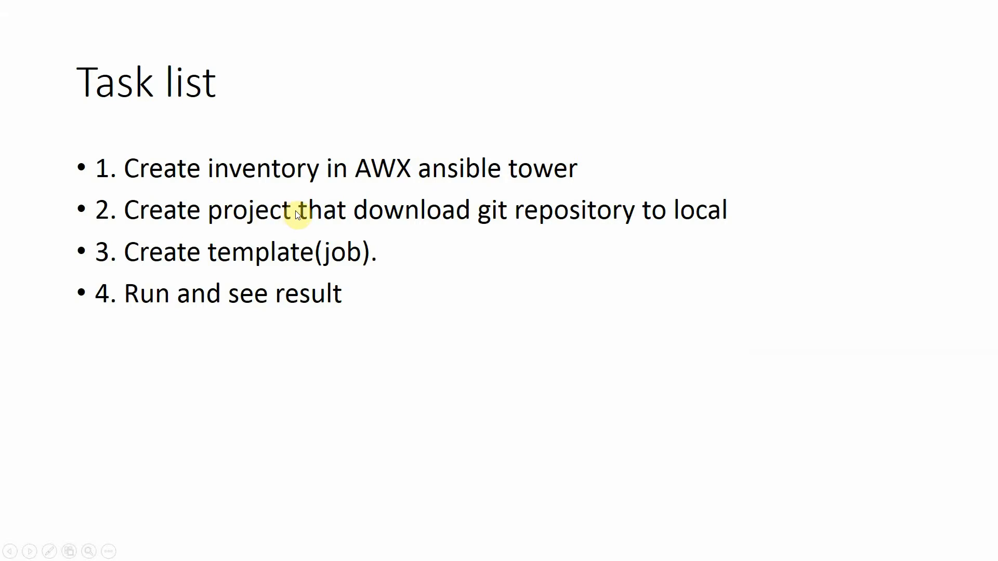
mouse_move(304, 230)
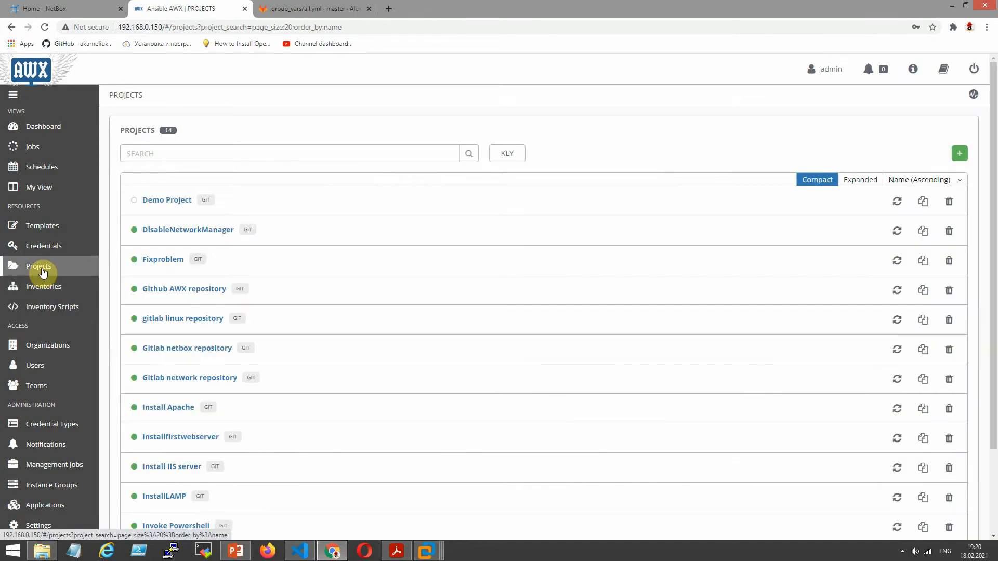
Open the Gitlab netbox repository project and check its Git source and repository URL
scroll(down, 3)
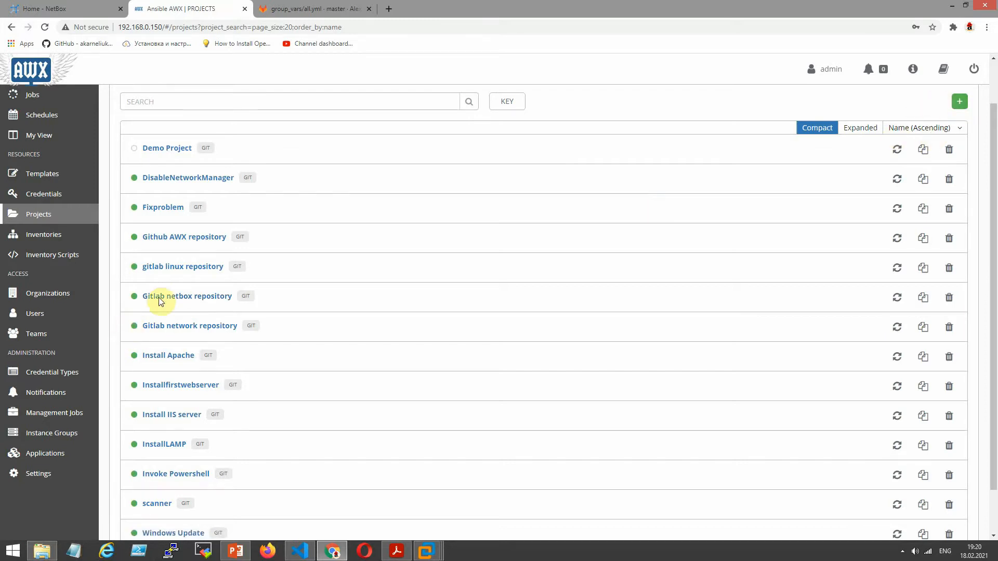
click(187, 296)
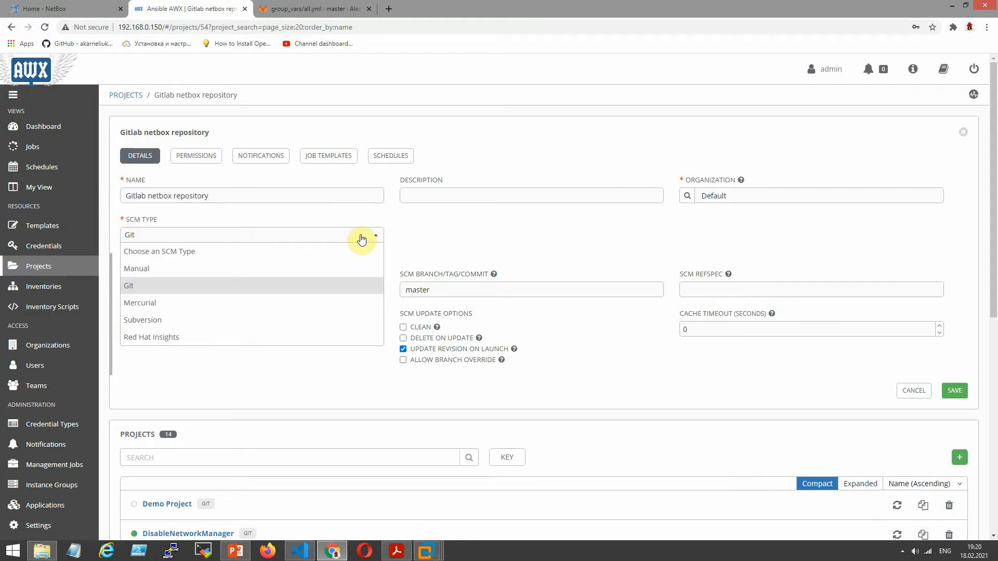
click(128, 285)
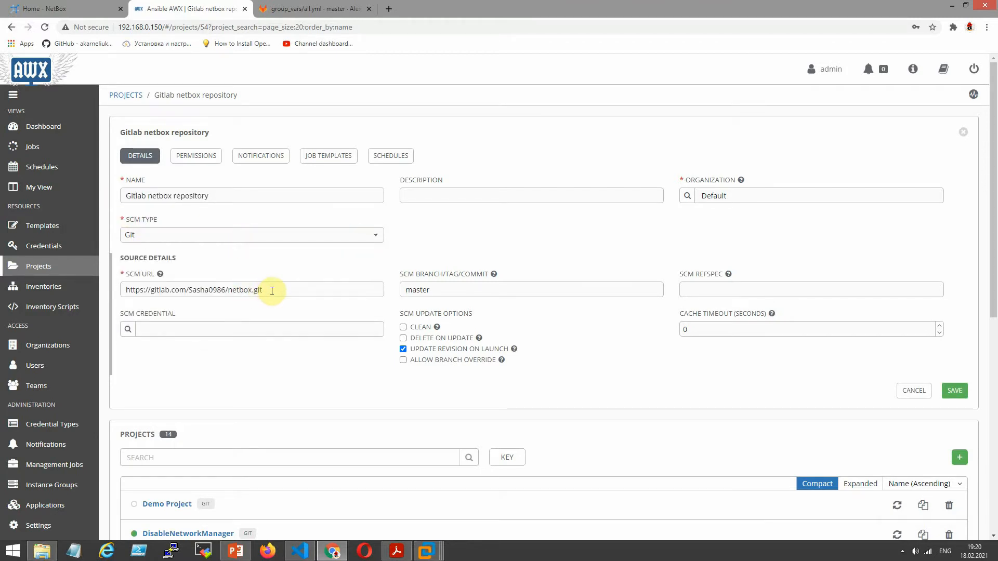
click(312, 8)
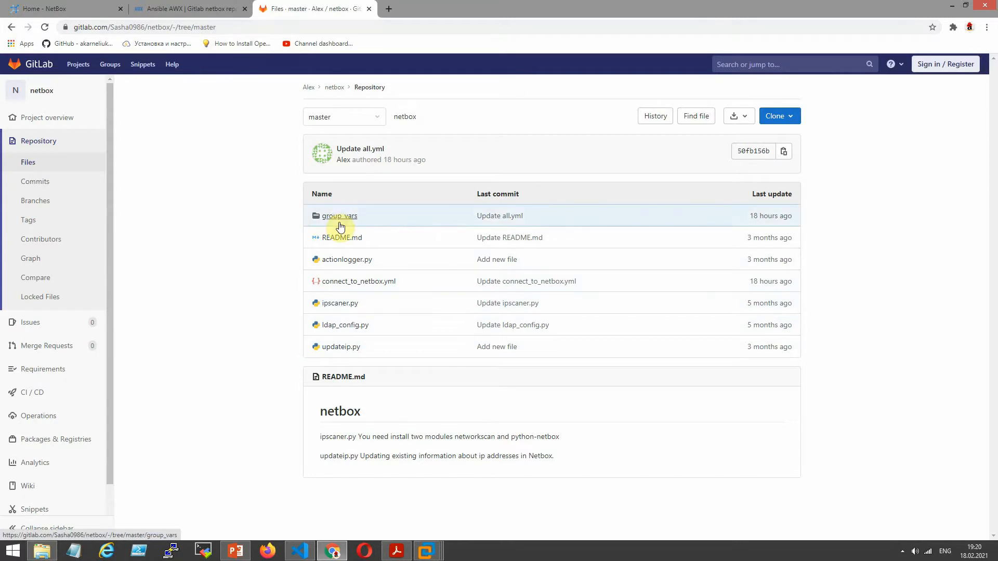
mouse_move(345, 324)
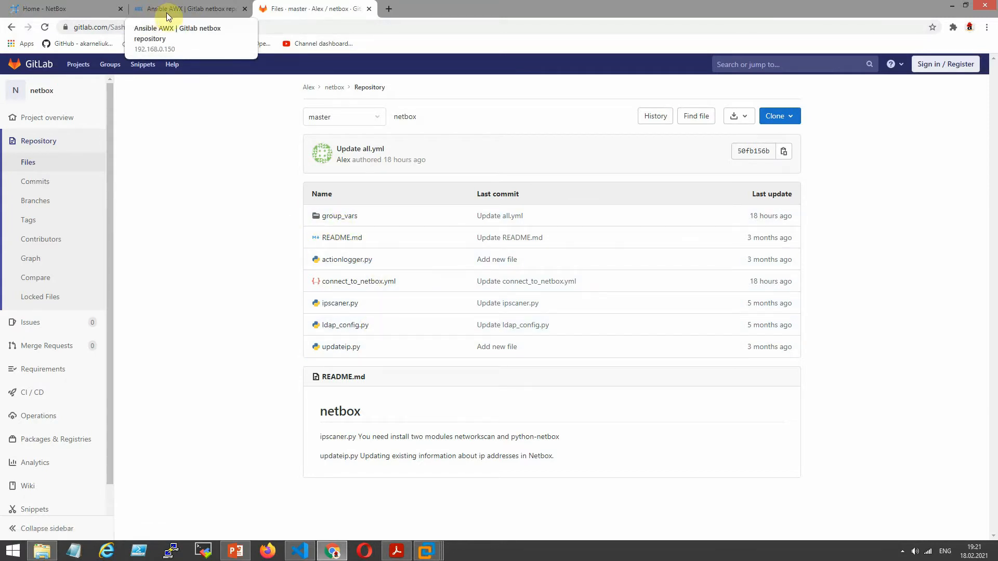
mouse_move(368, 297)
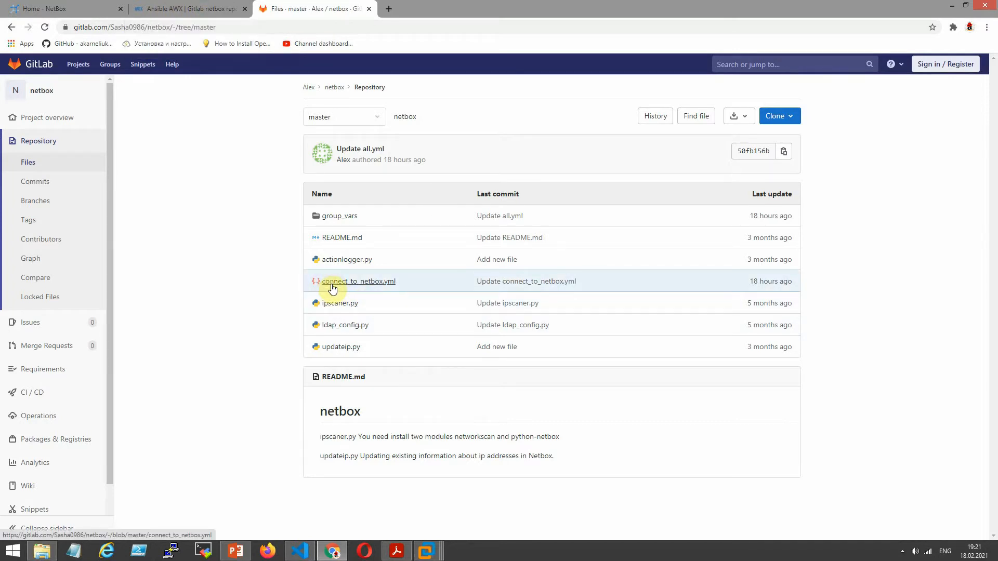
mouse_move(394, 286)
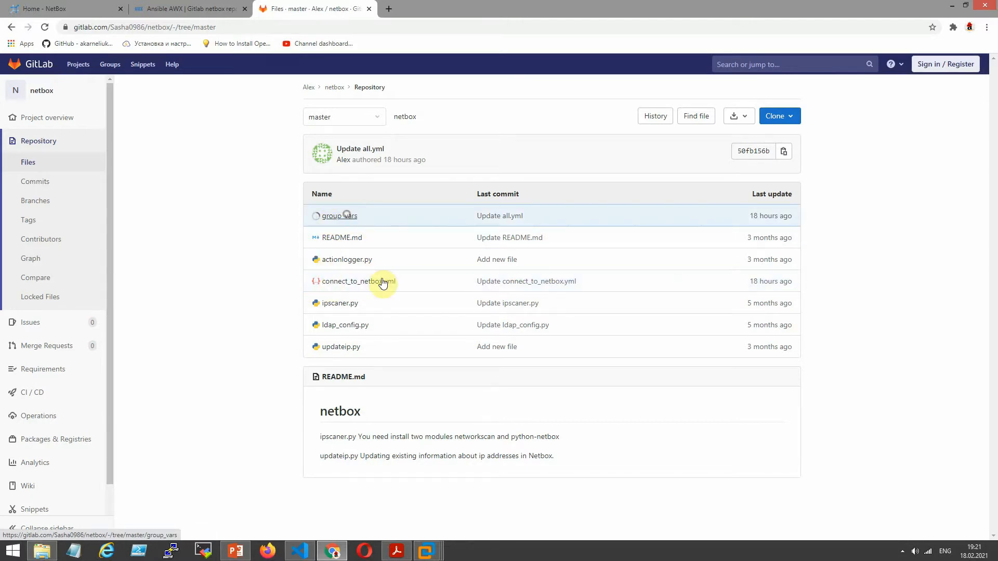
View group_vars/all.yml with NetBox URL, token, sites and device variables, then return to AWX
click(339, 215)
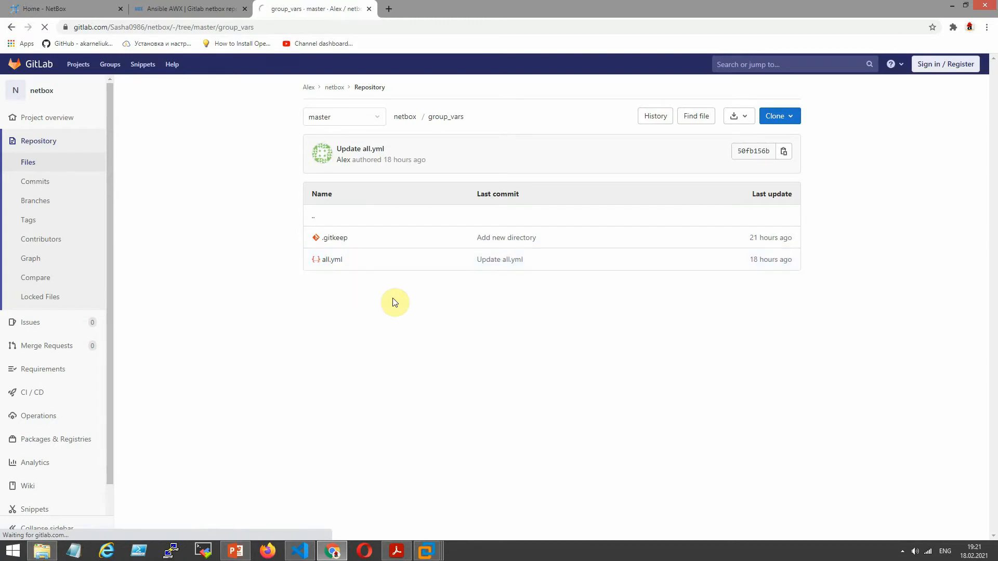
click(331, 259)
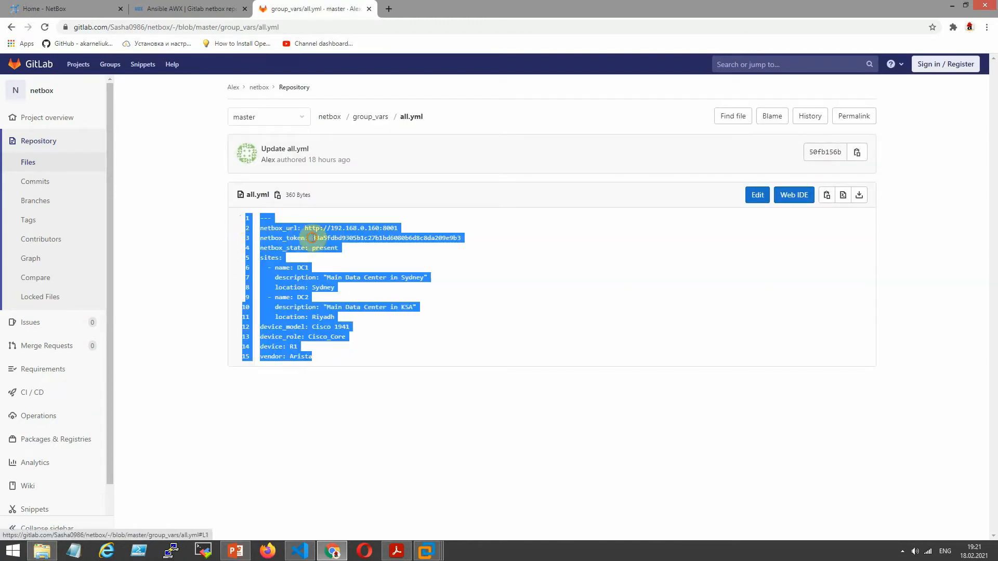
click(189, 9)
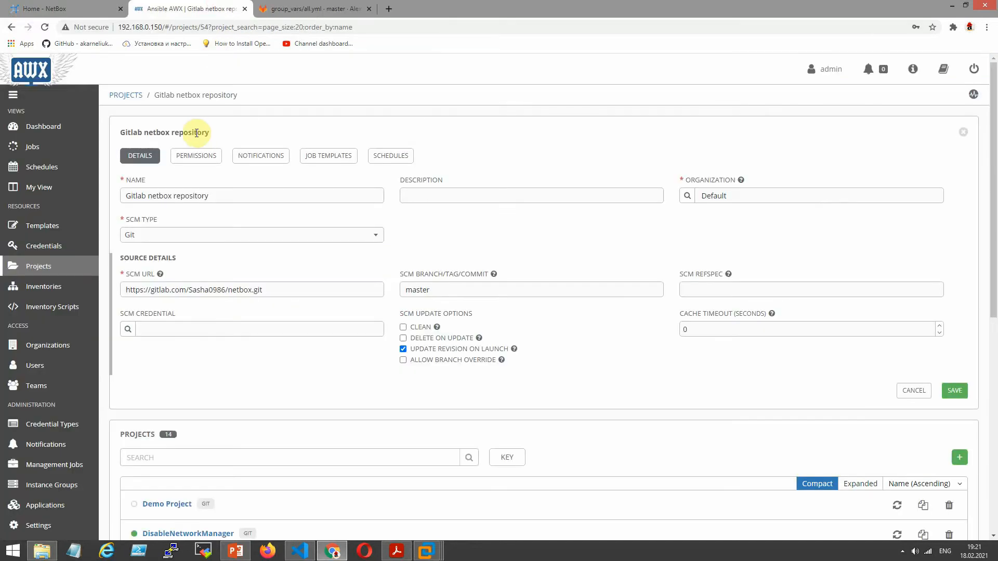
mouse_move(328, 320)
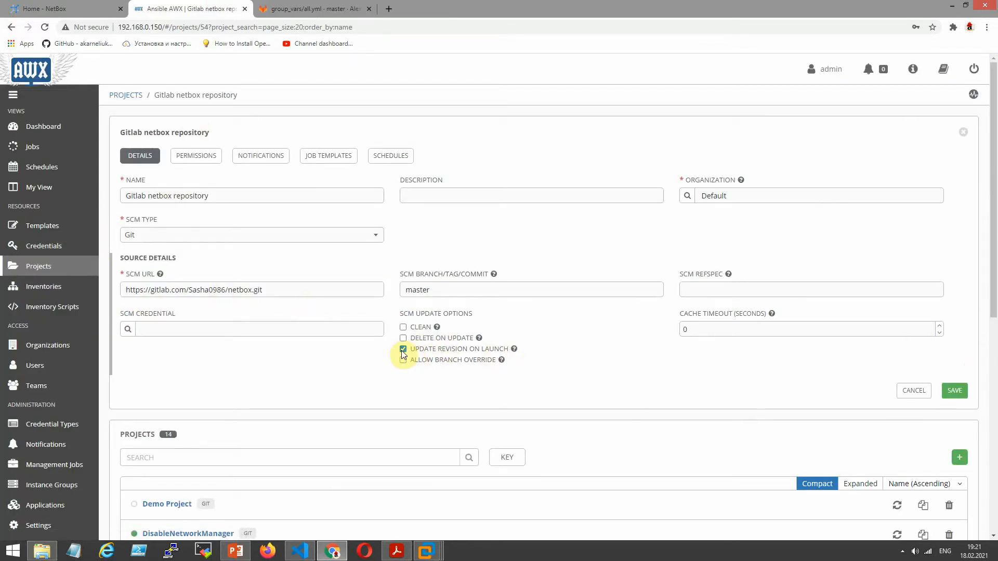
Enable Update Revision on Launch, save the project, and open SCM update job 773
click(403, 349)
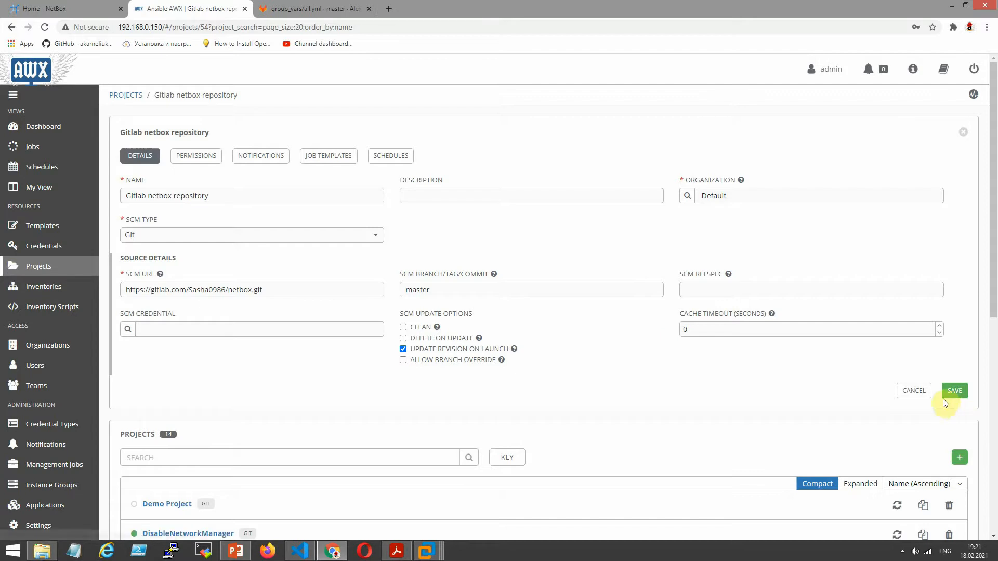
click(953, 390)
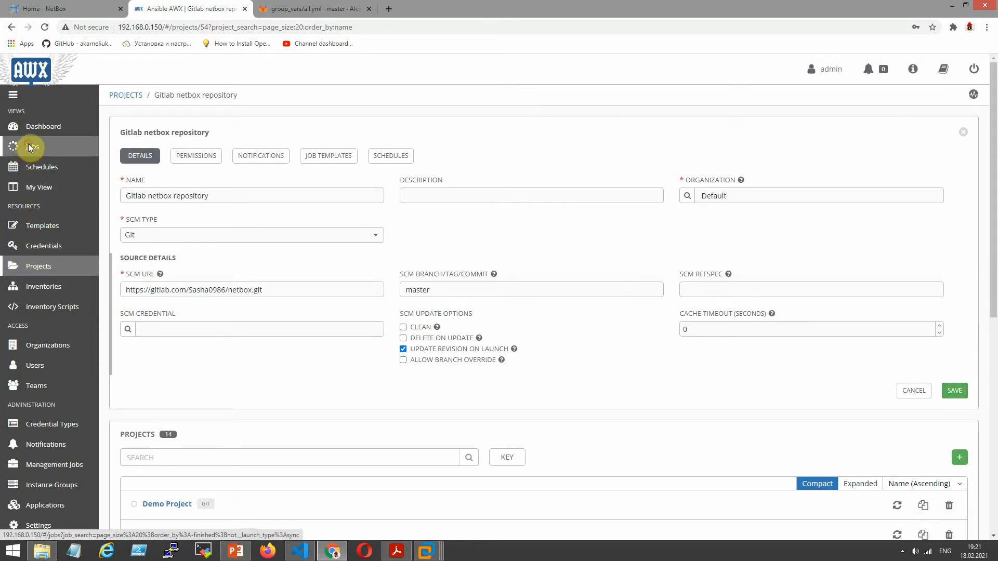
click(31, 146)
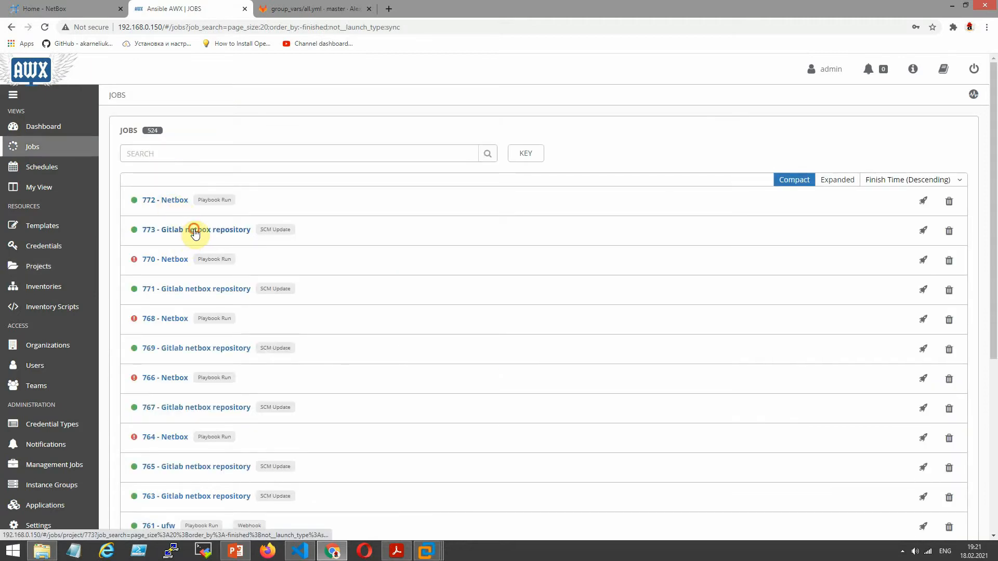
click(196, 230)
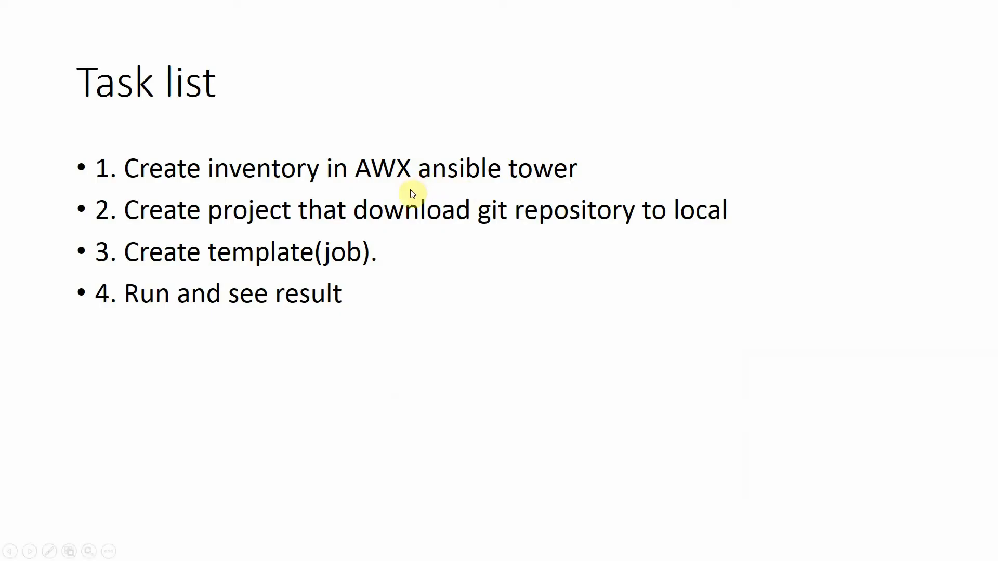
mouse_move(139, 252)
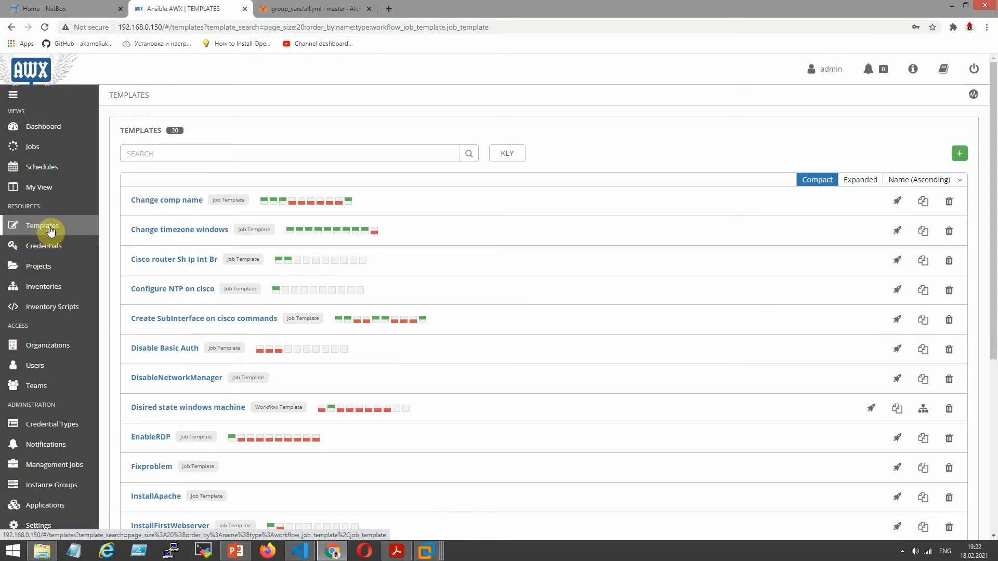
mouse_move(96, 221)
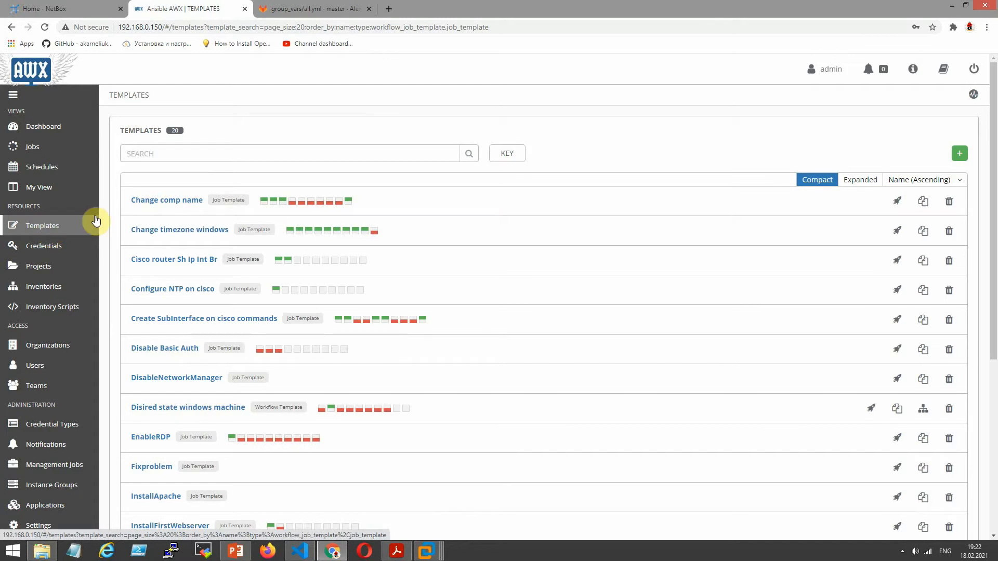
Open the Netbox job template for editing and keep Job Type as Run
scroll(down, 3)
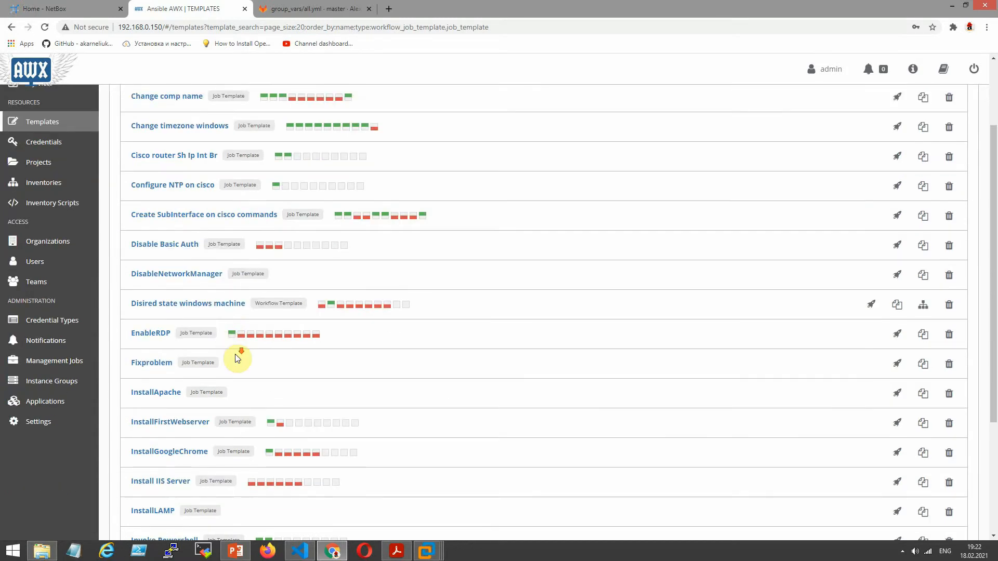
scroll(down, 3)
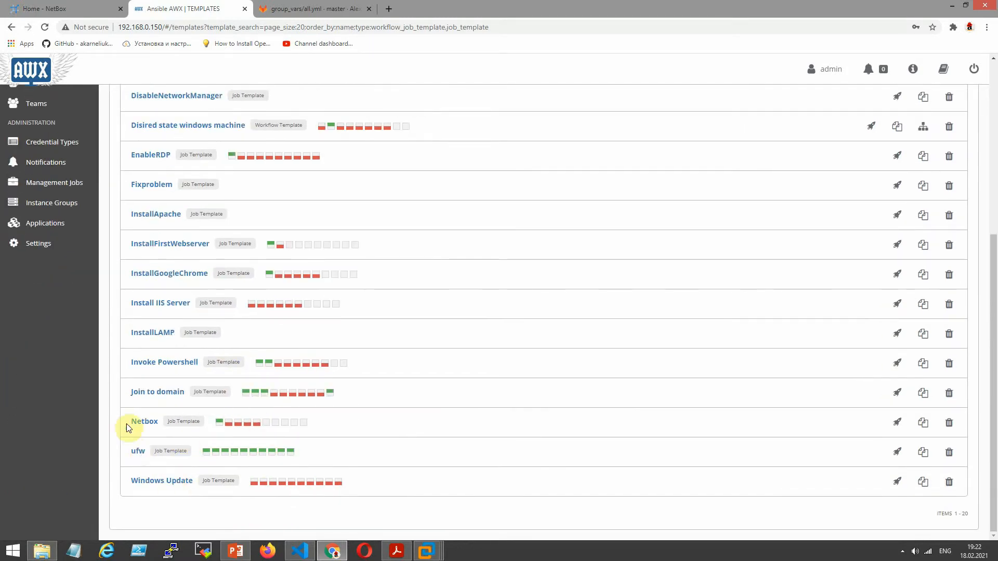
click(144, 422)
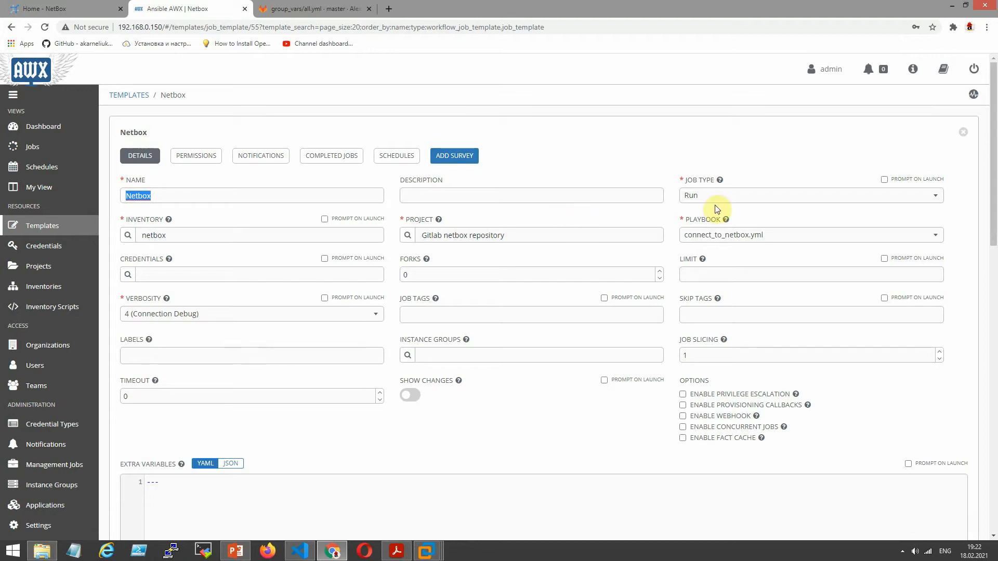
click(808, 195)
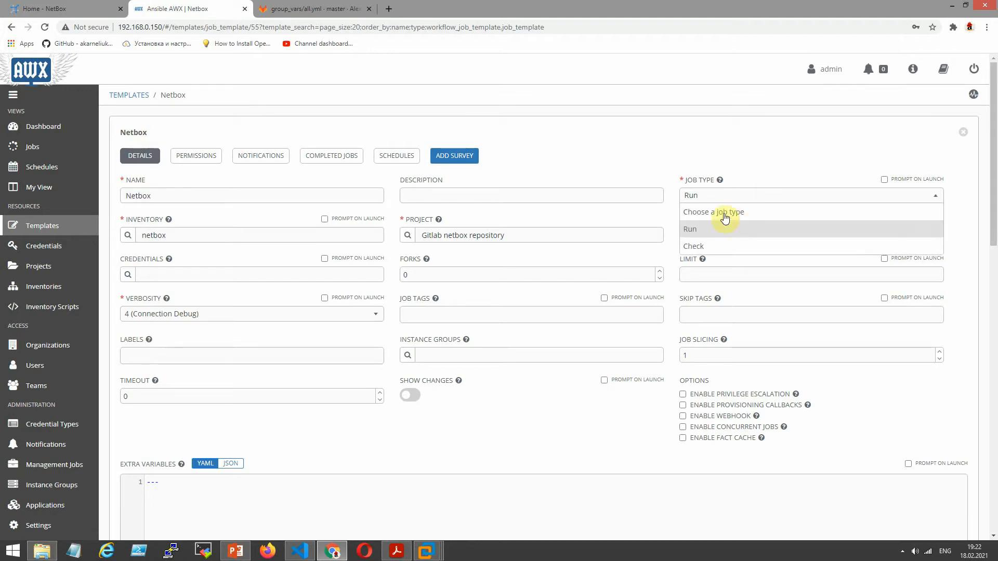
click(691, 229)
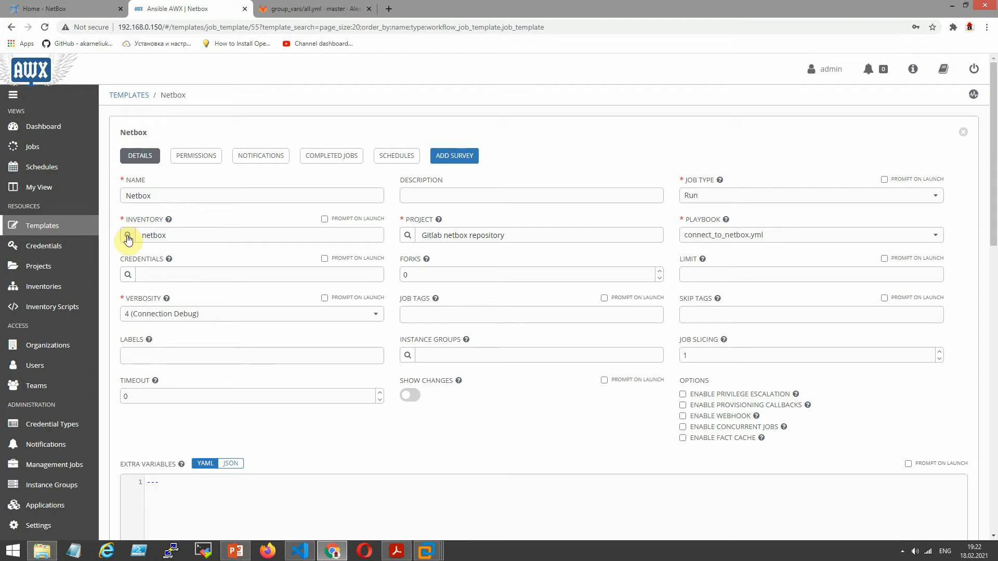
Set the inventory to netbox and the playbook to connect_to_netbox.yml
click(127, 235)
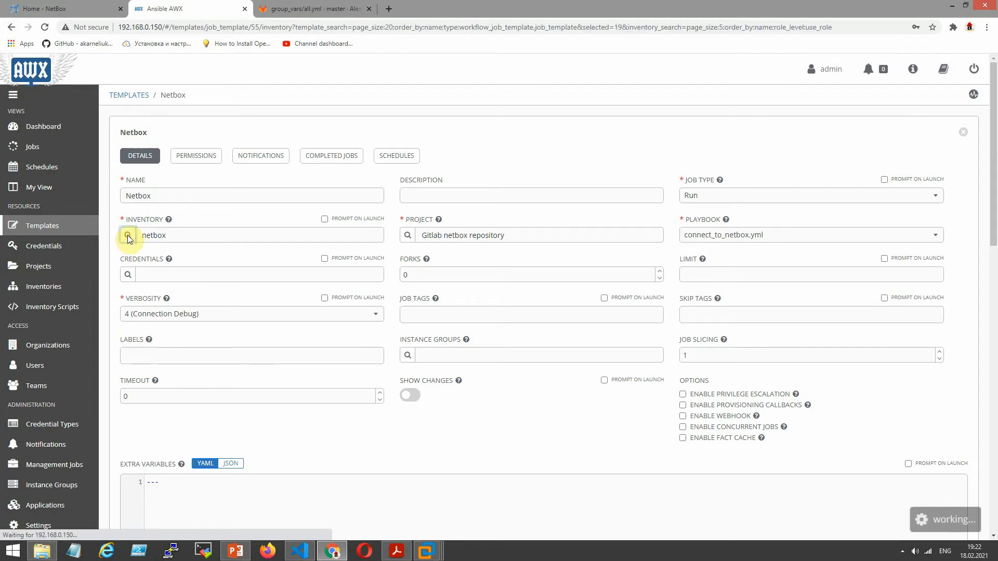
click(128, 235)
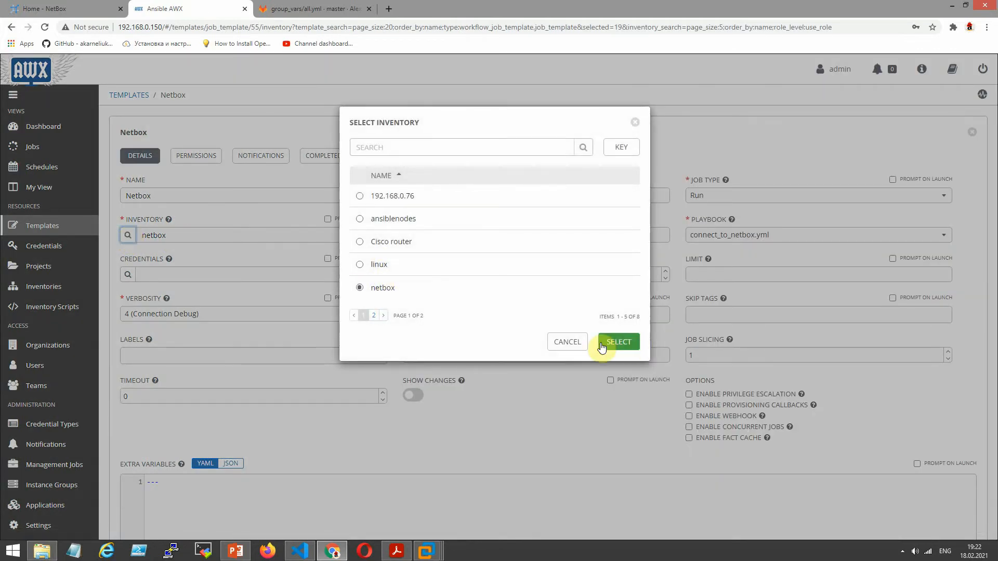
click(618, 342)
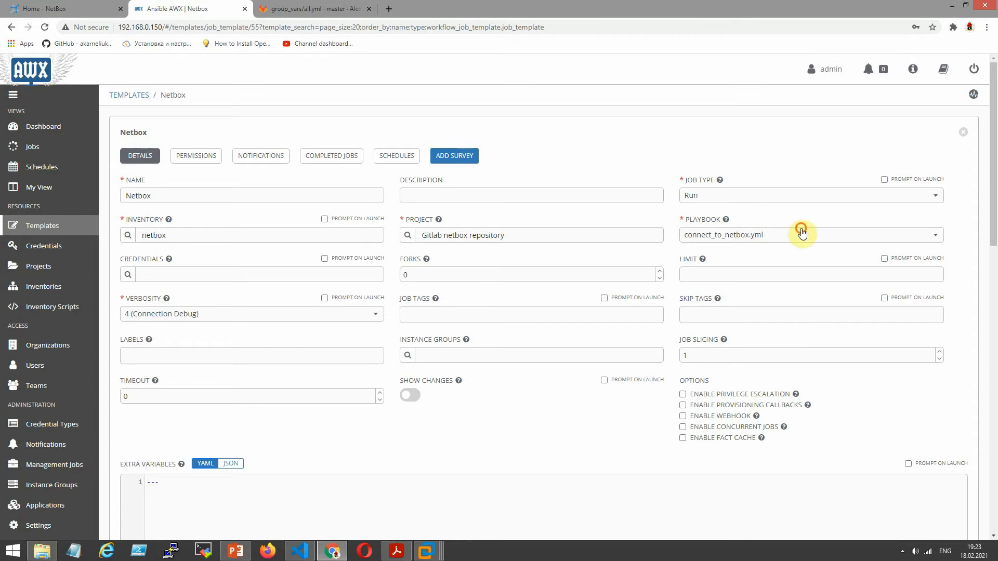
click(802, 235)
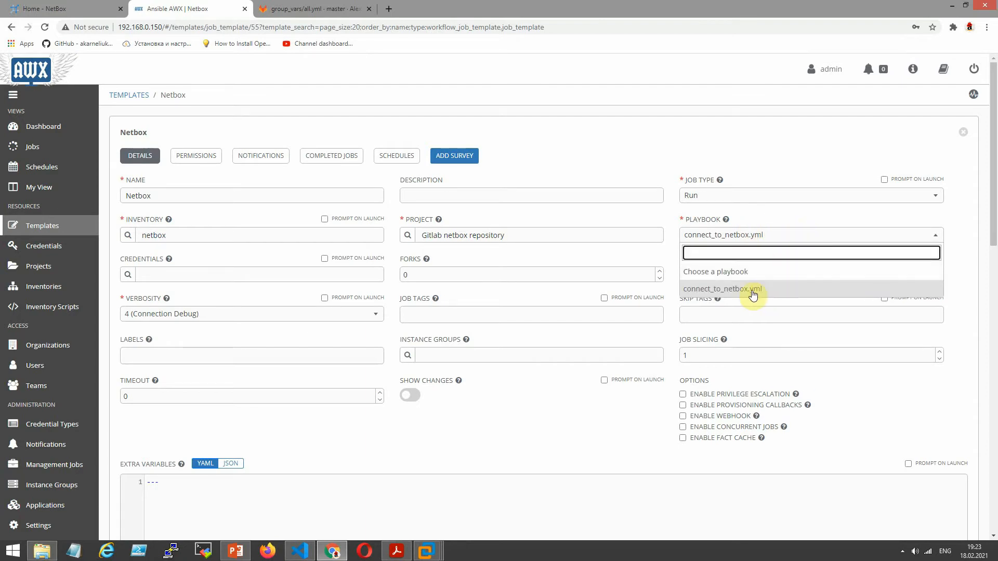
click(751, 289)
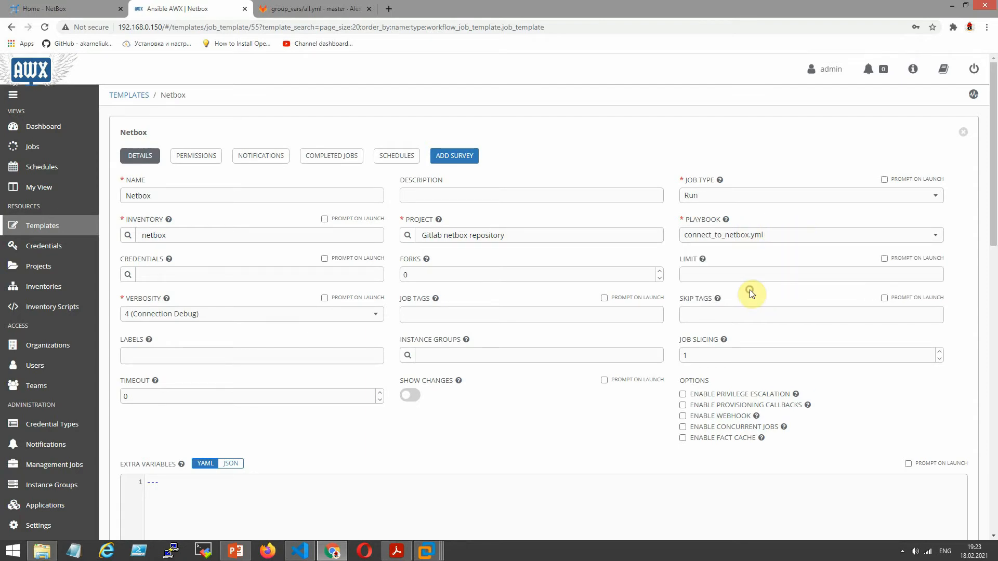
mouse_move(268, 335)
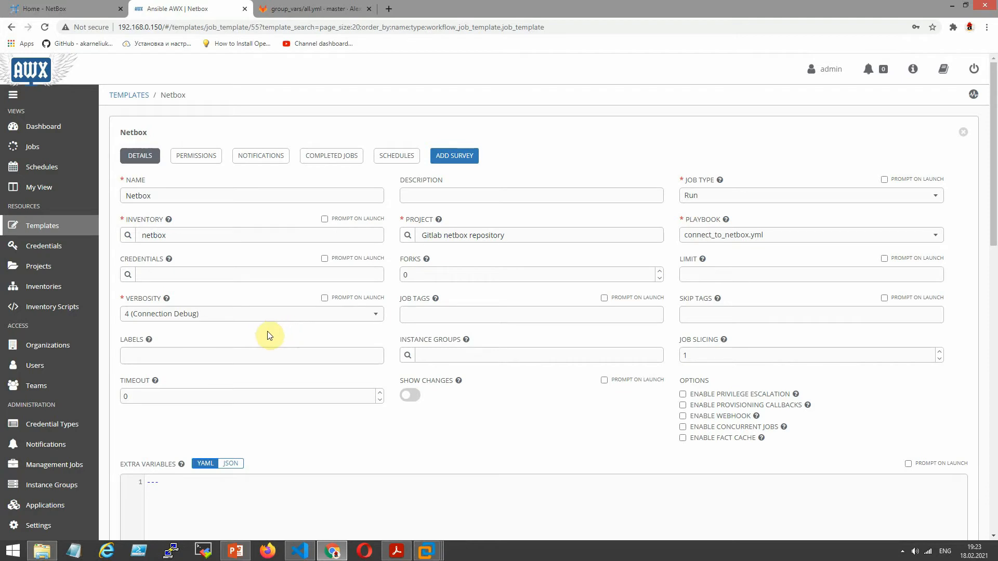
mouse_move(190, 326)
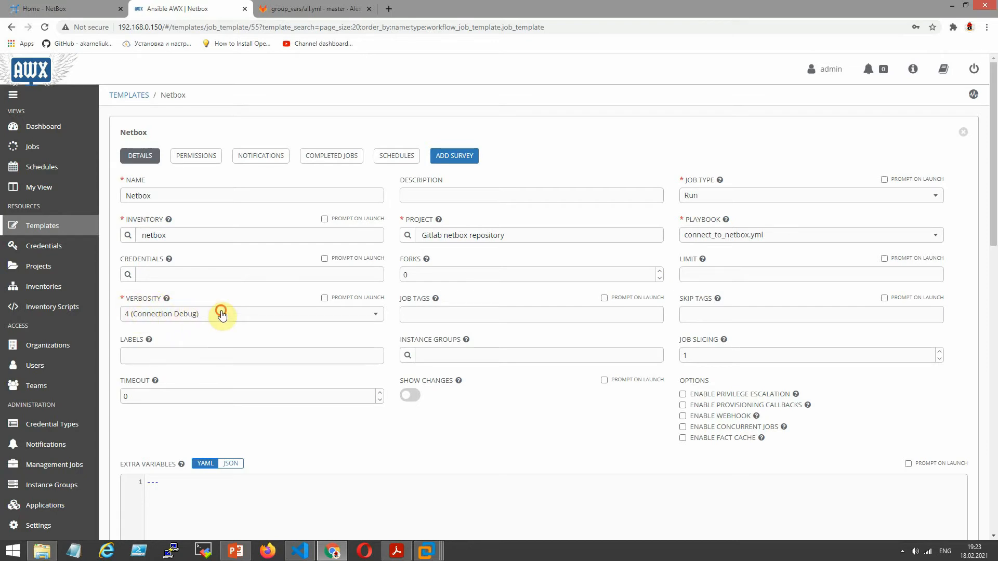
Set verbosity to 1 (Verbose), save the template, and return to GitLab's all.yml
click(252, 313)
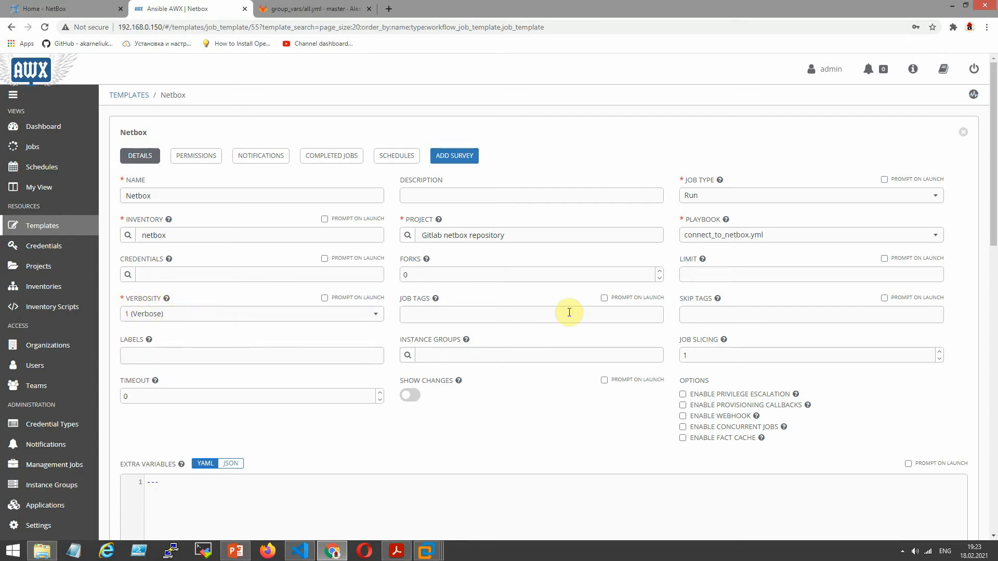
mouse_move(502, 436)
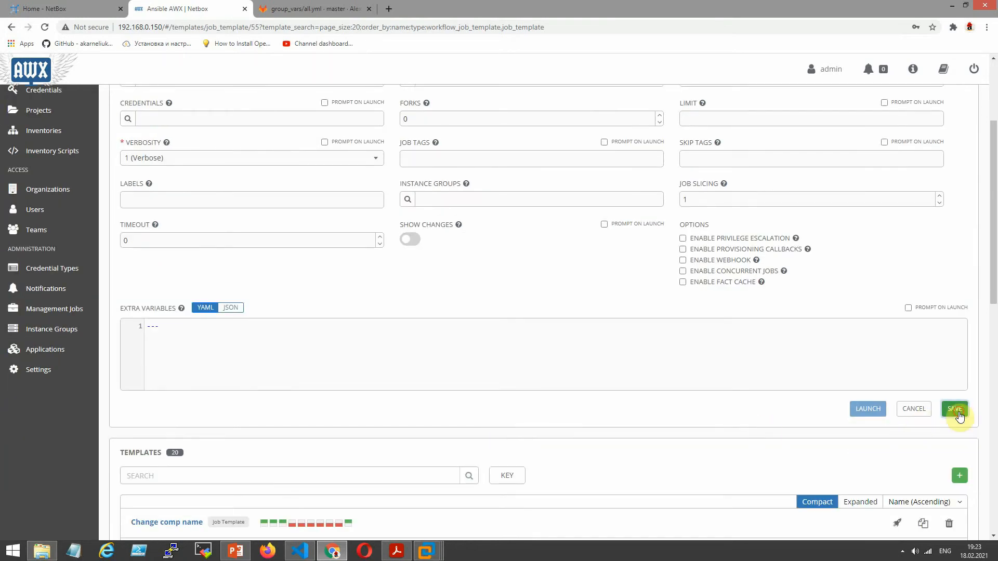
click(954, 408)
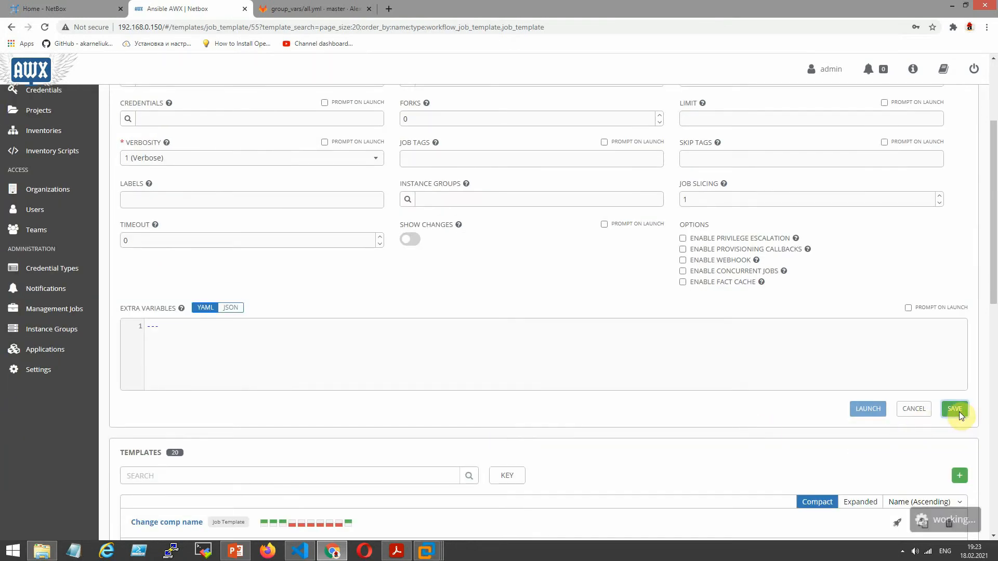
click(954, 408)
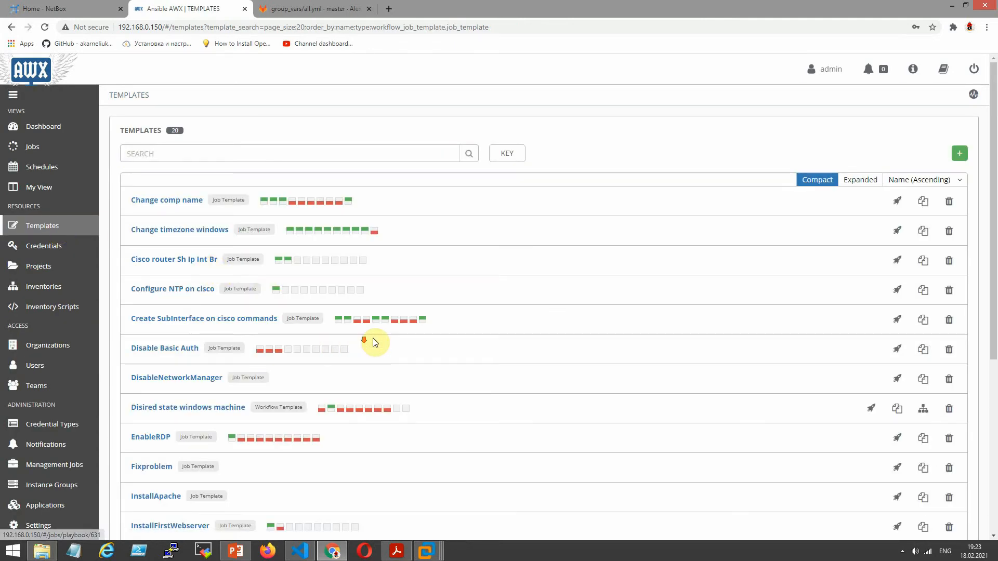
scroll(down, 3)
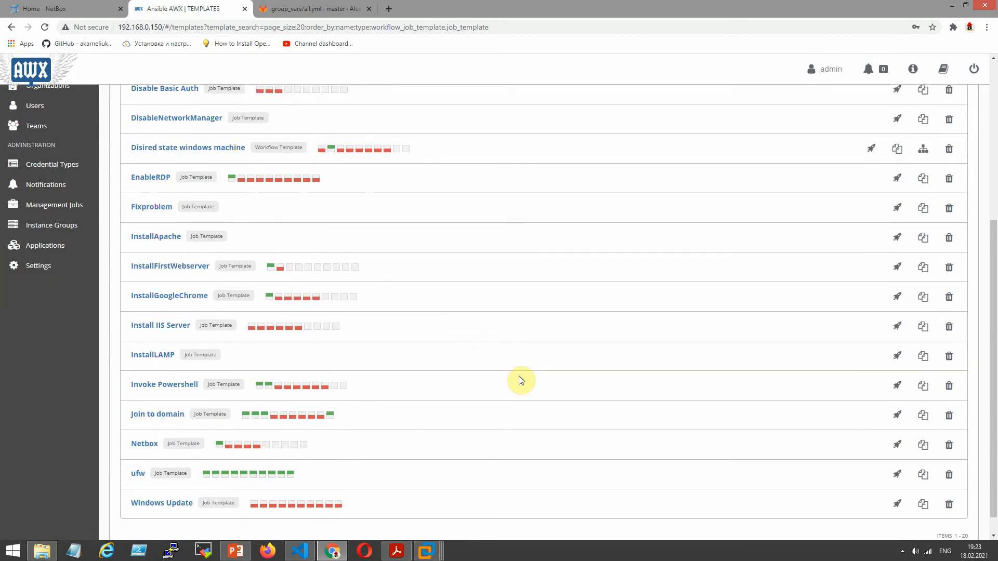
click(312, 8)
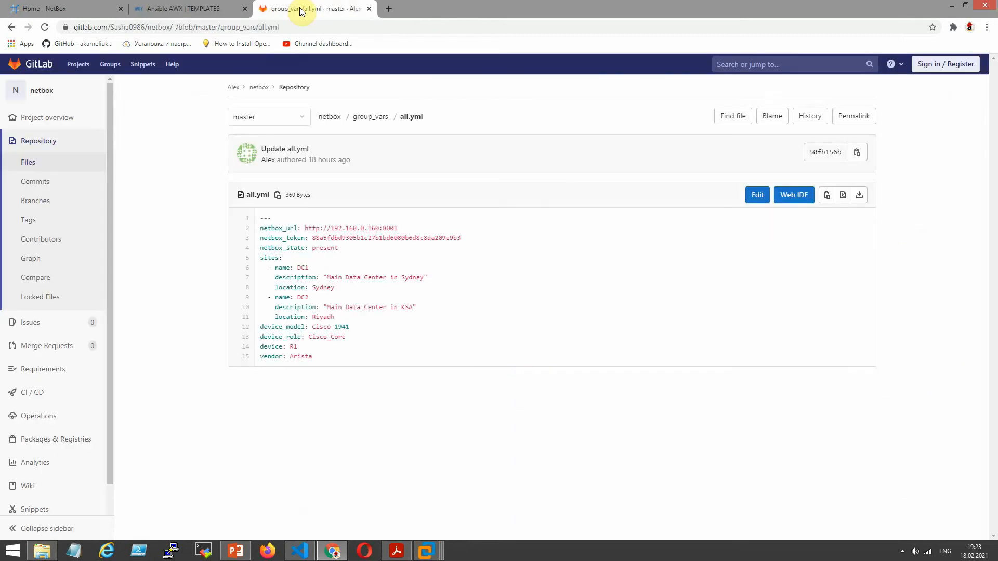
mouse_move(420, 154)
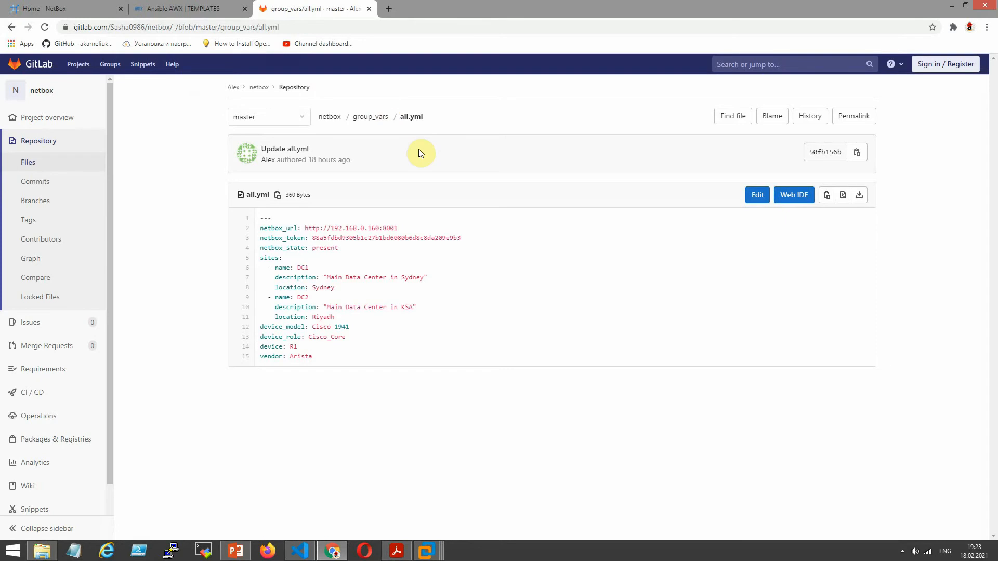
click(369, 116)
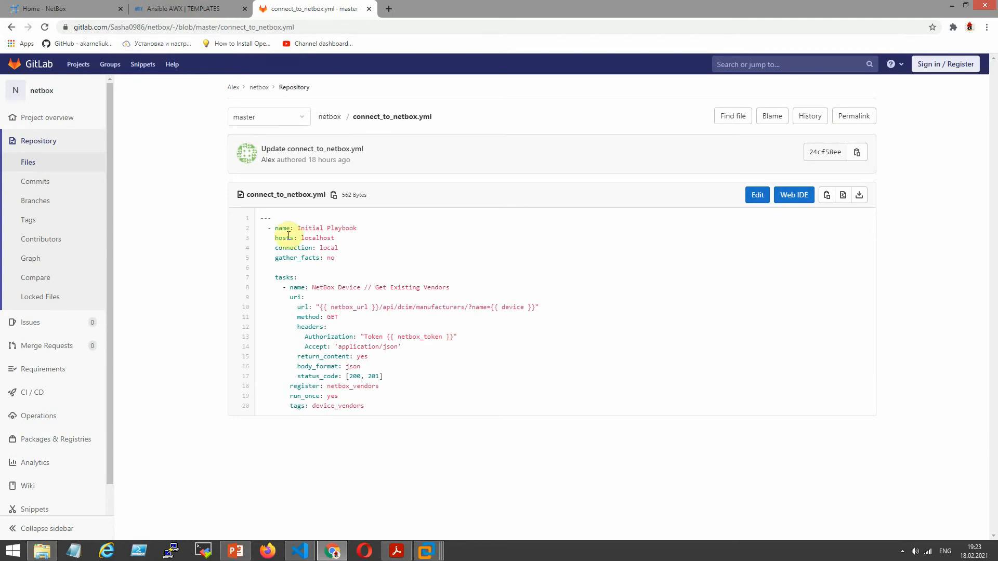
drag(275, 228, 356, 237)
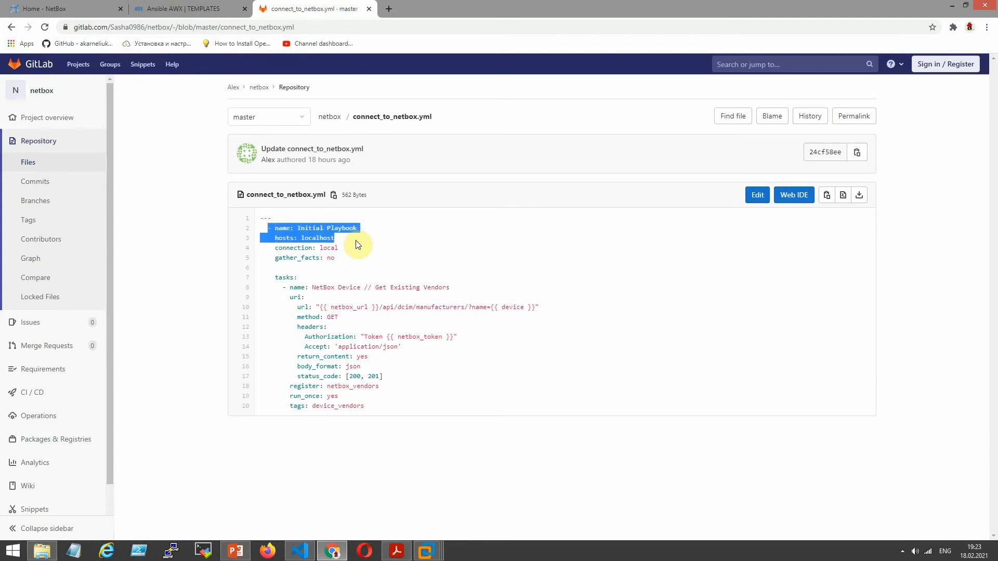
drag(357, 238, 334, 258)
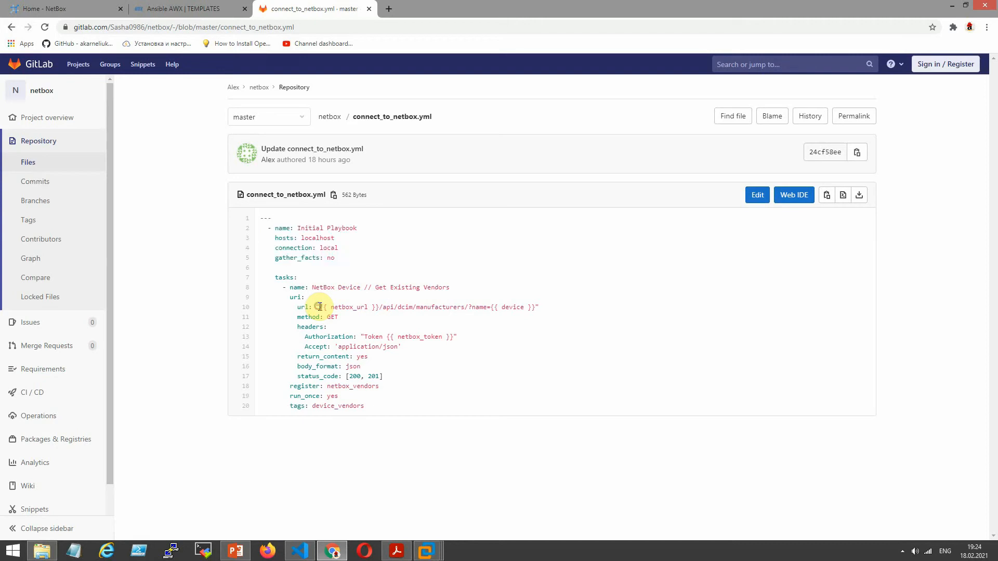
double_click(348, 307)
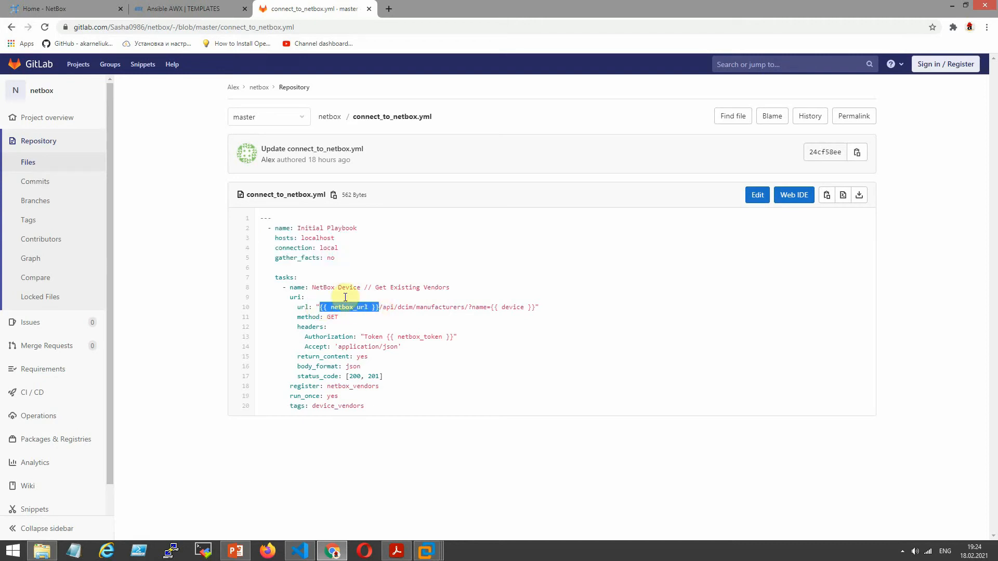
click(392, 116)
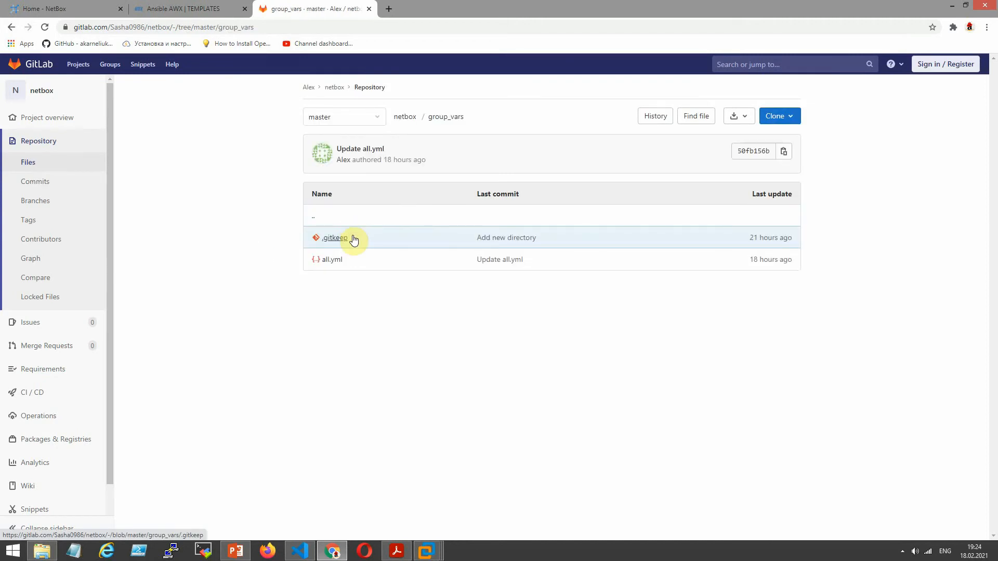
click(332, 259)
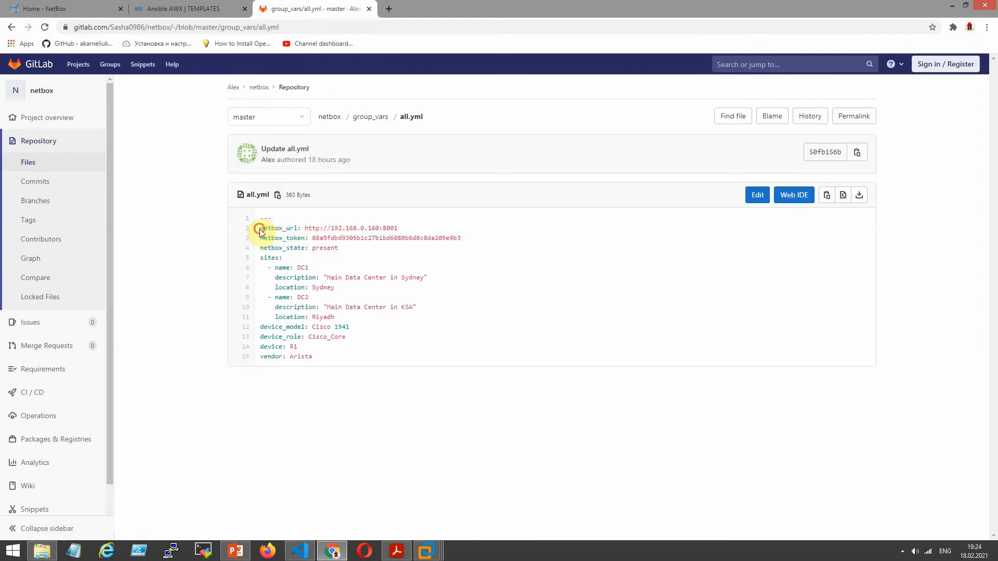
drag(260, 228, 404, 228)
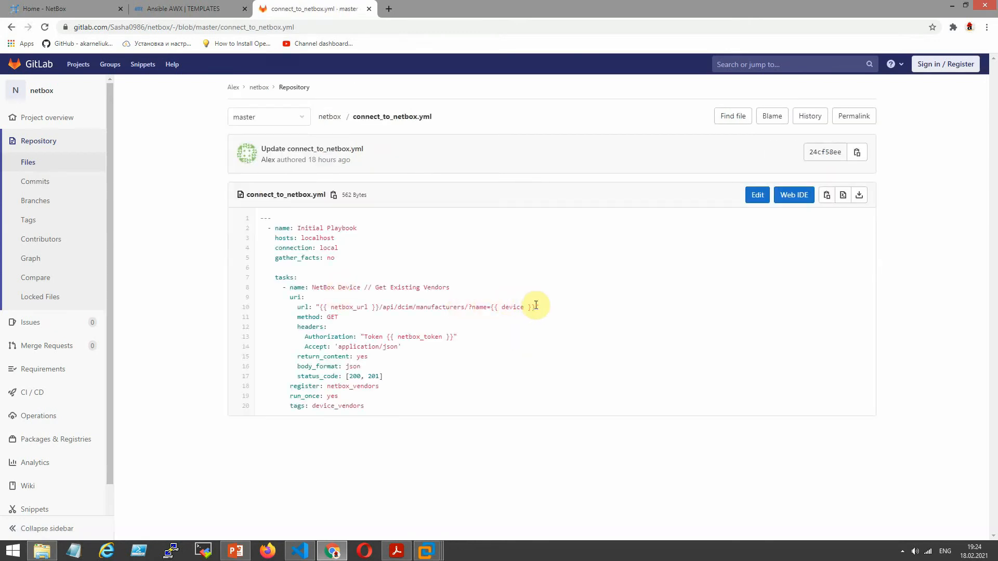
double_click(513, 307)
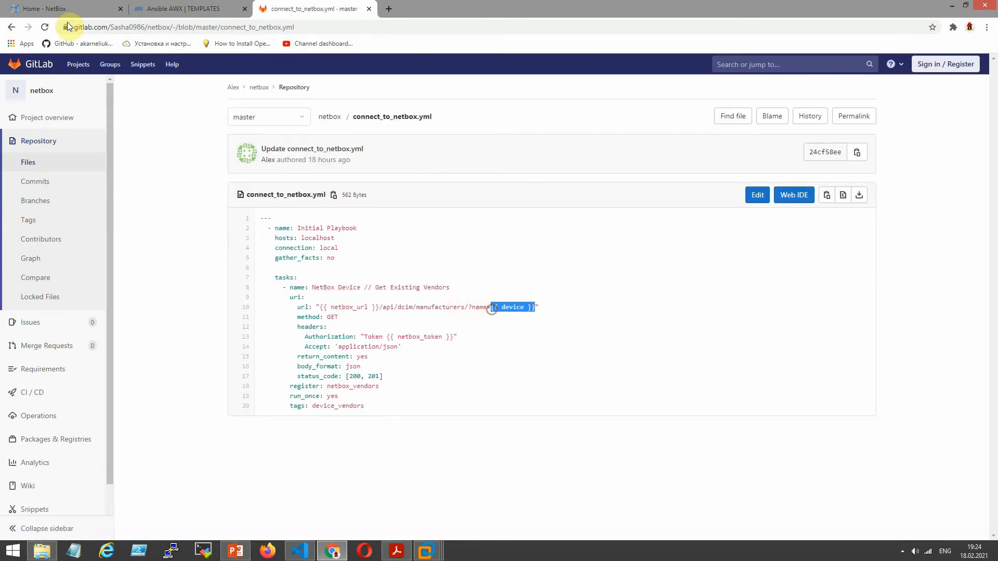
click(60, 8)
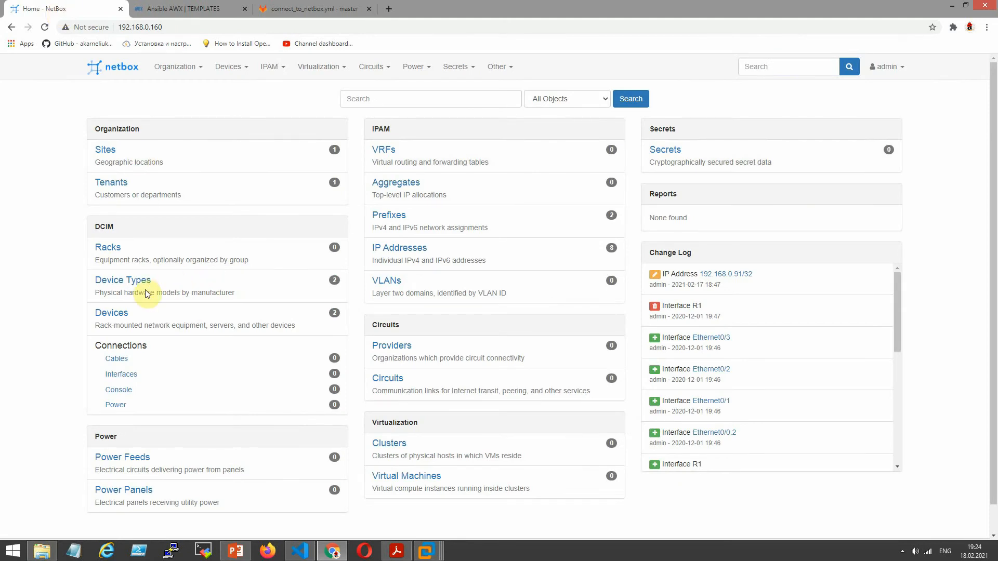
click(111, 313)
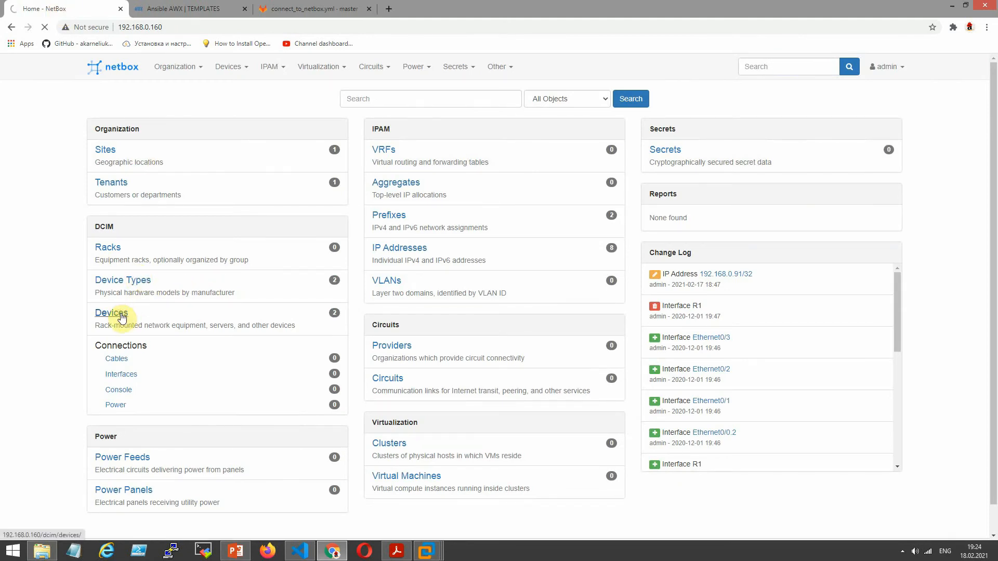
click(111, 312)
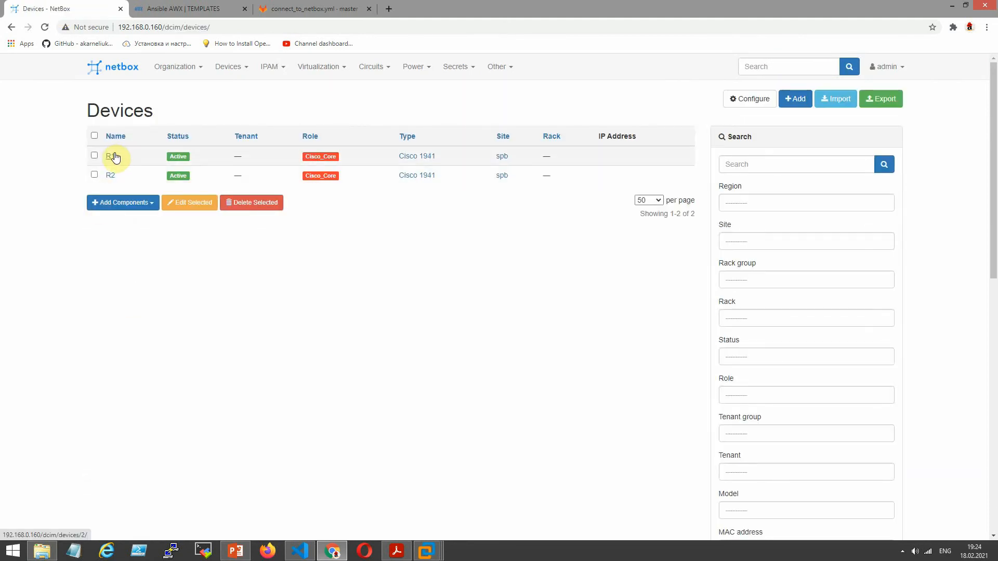
click(312, 8)
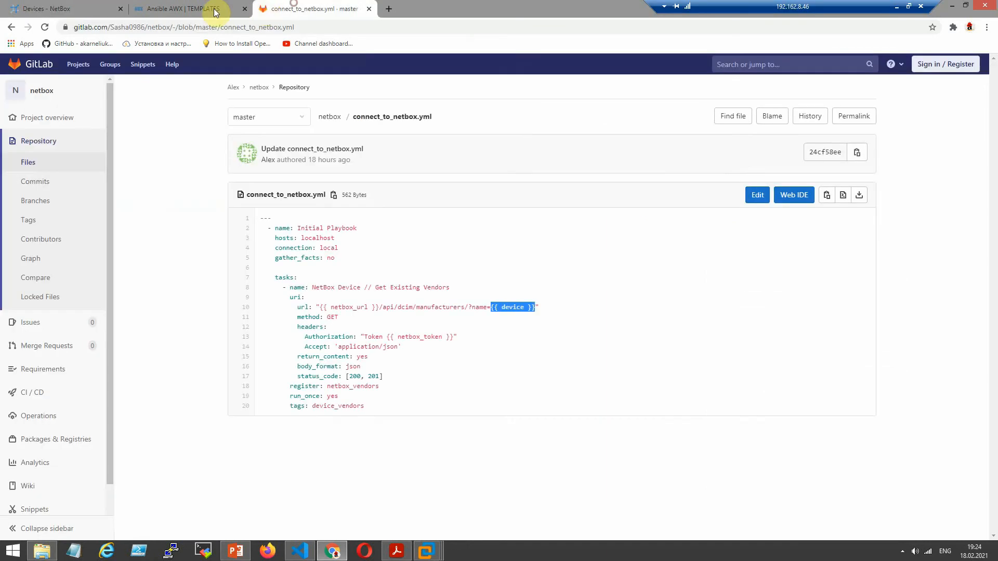
mouse_move(270, 114)
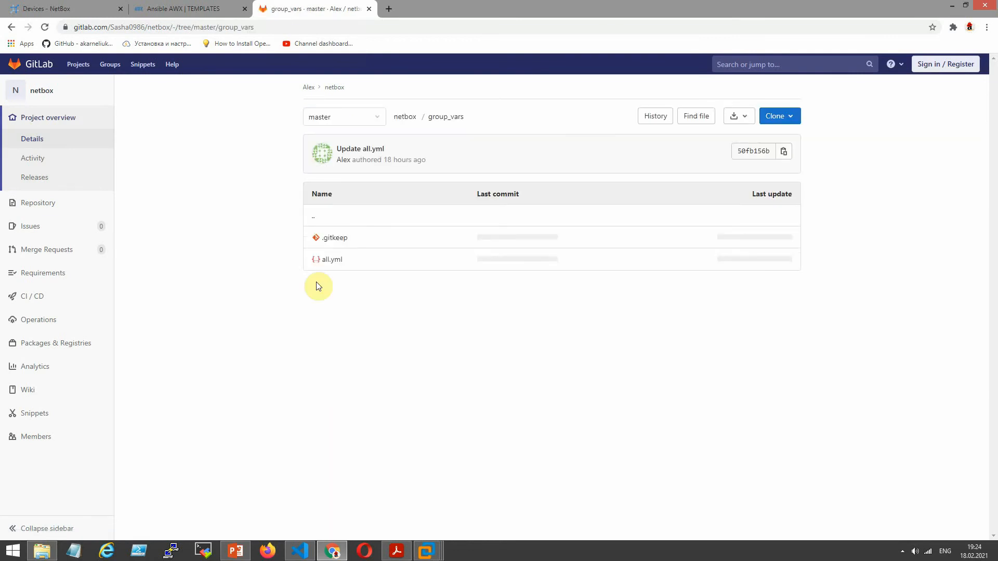
Review the request method in connect_to_netbox.yml, then return to the AWX templates list
click(332, 258)
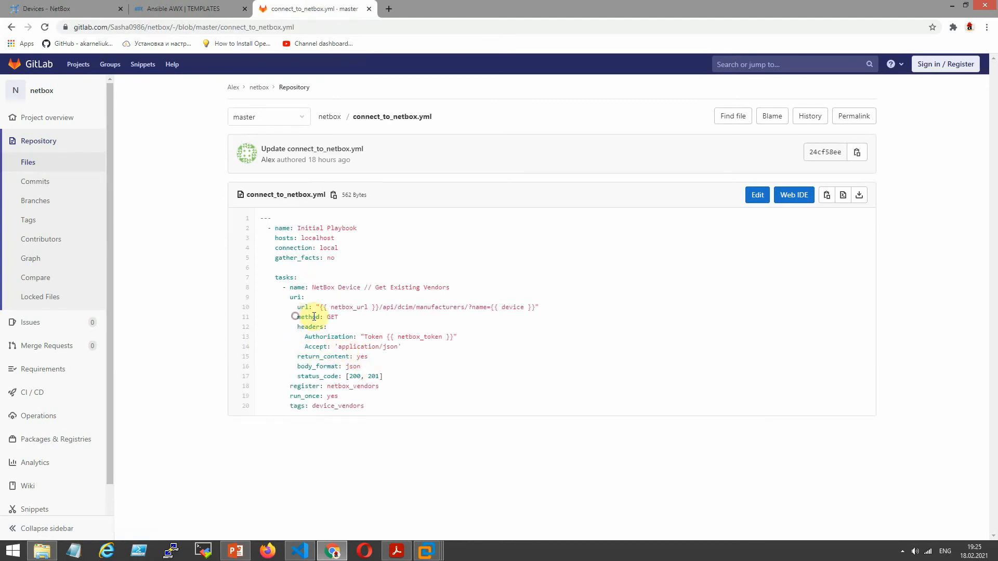
double_click(309, 317)
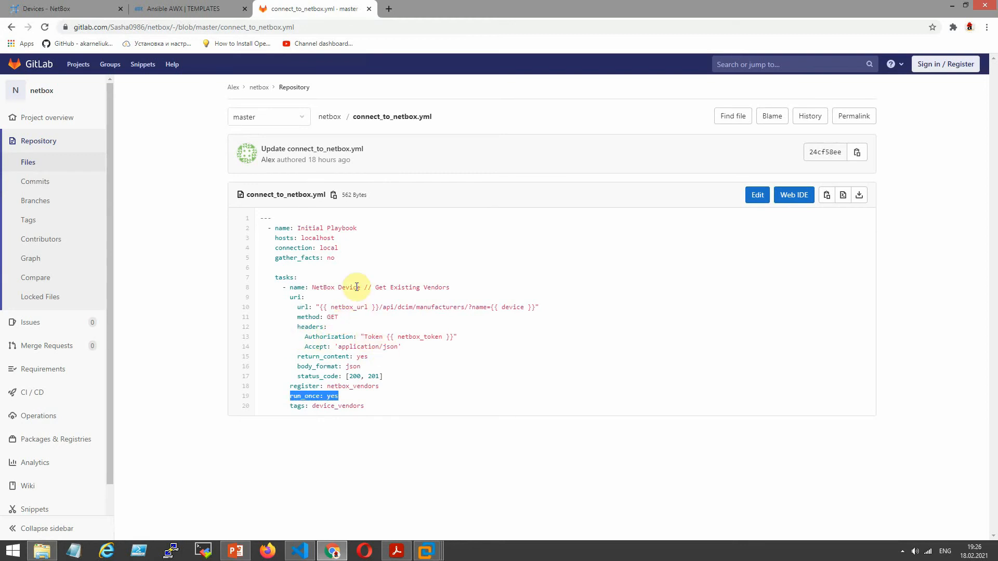
click(188, 9)
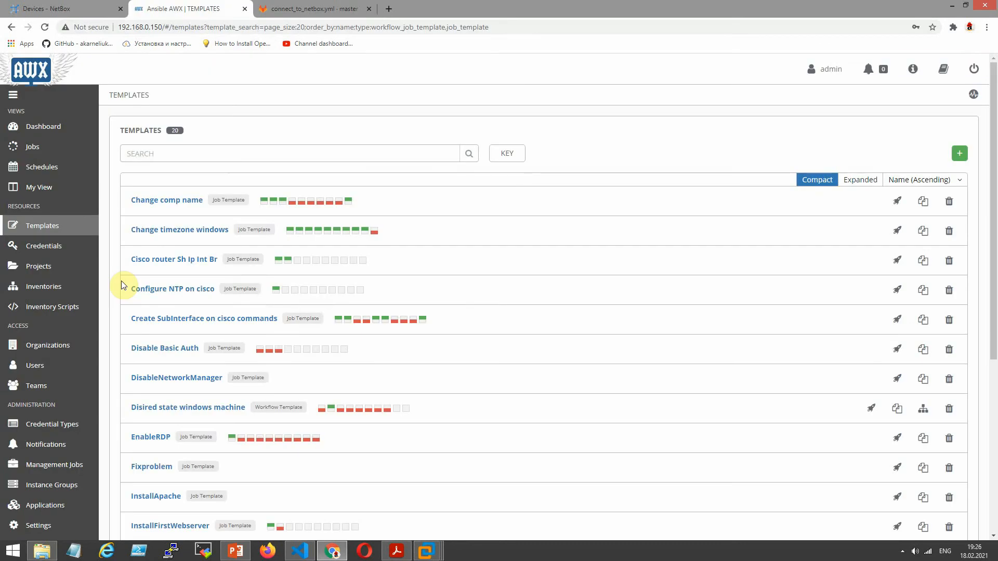
mouse_move(237, 339)
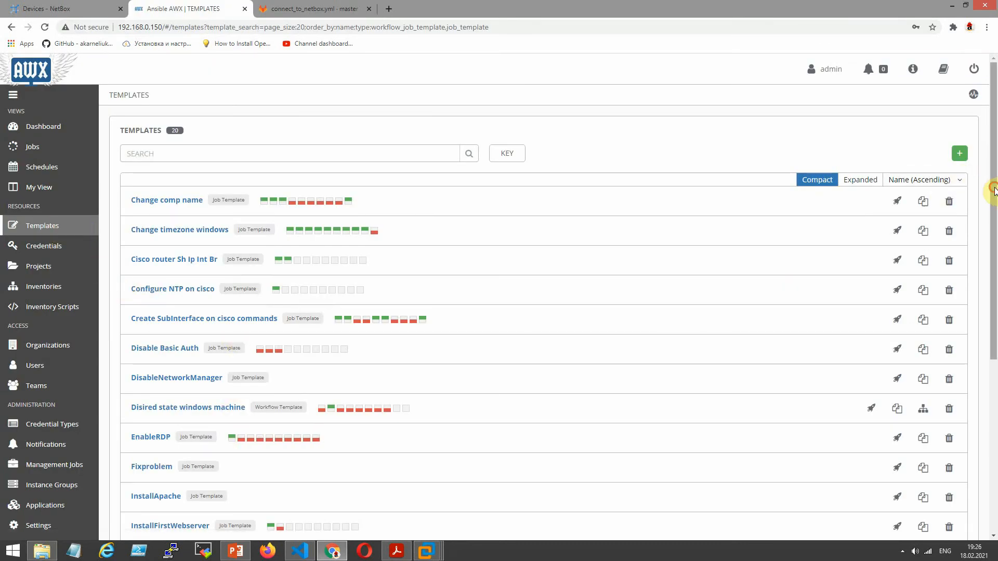
Launch a job from the Netbox template, producing job 774
scroll(down, 3)
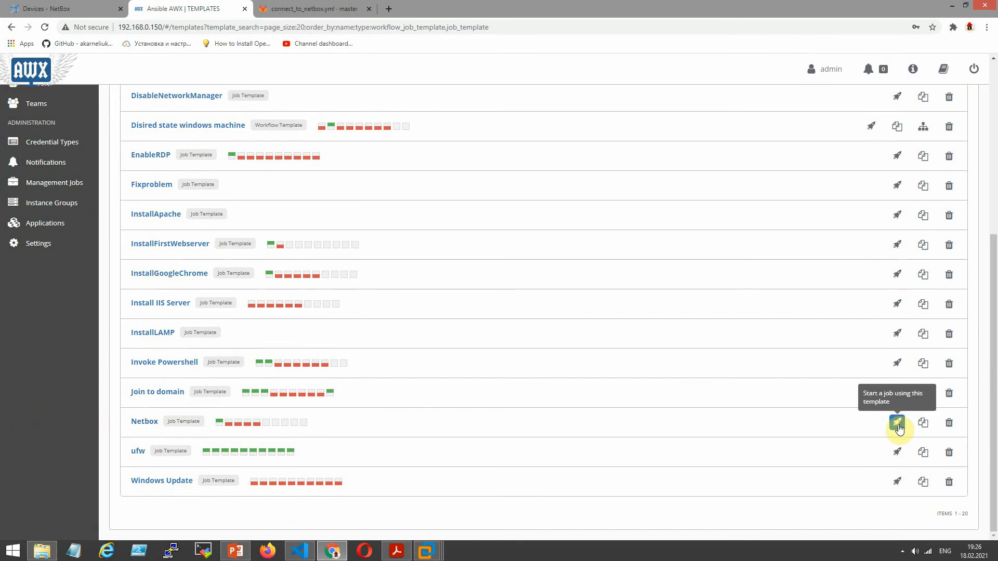
click(897, 422)
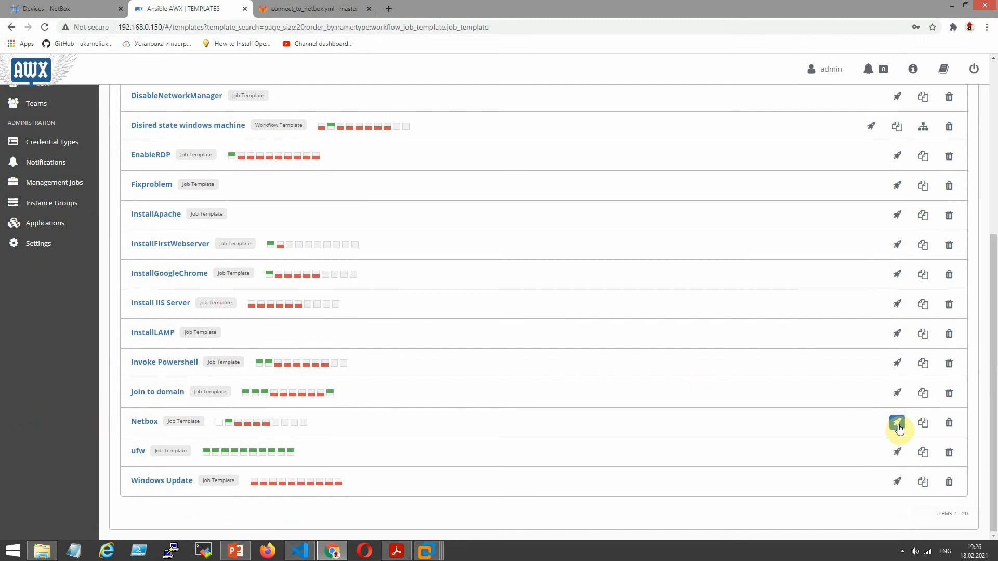
click(897, 423)
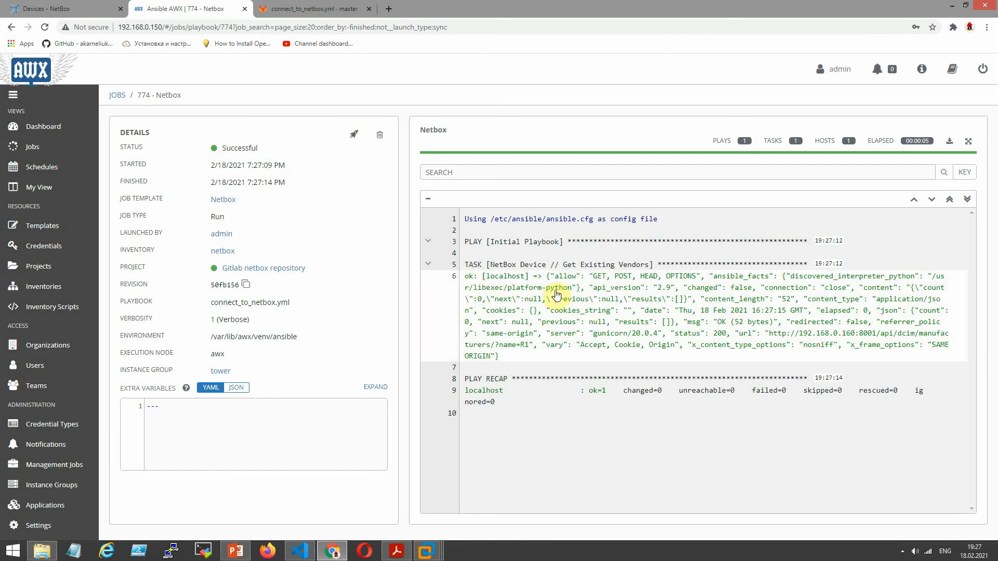
mouse_move(887, 290)
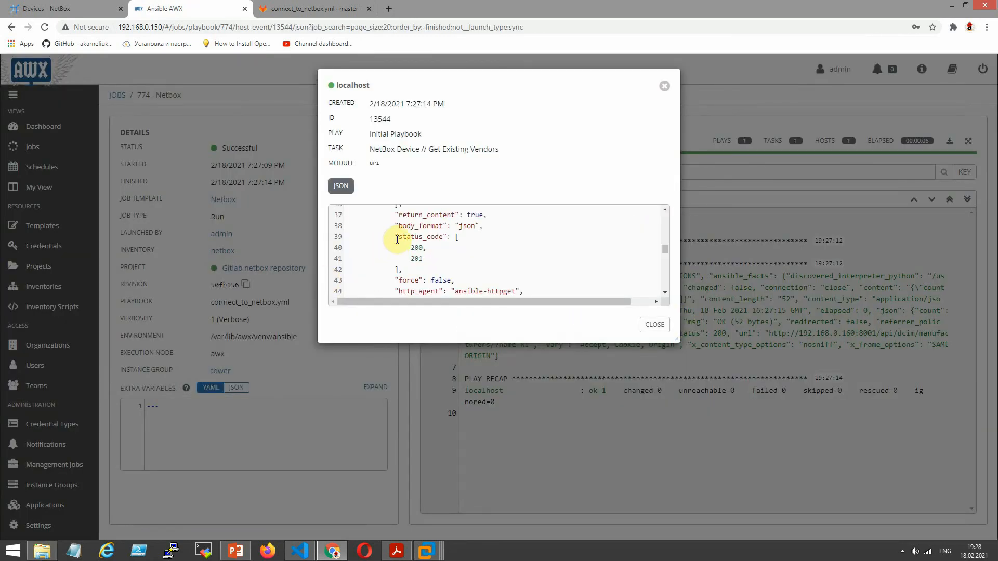
Highlight accepted status codes 200 and 201 in job 774's localhost event details
drag(396, 239, 457, 265)
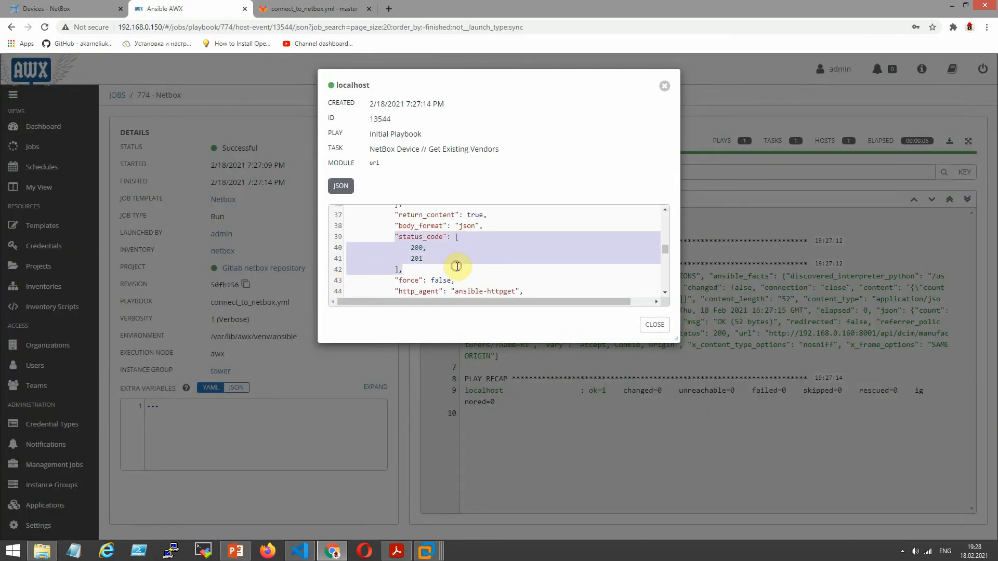